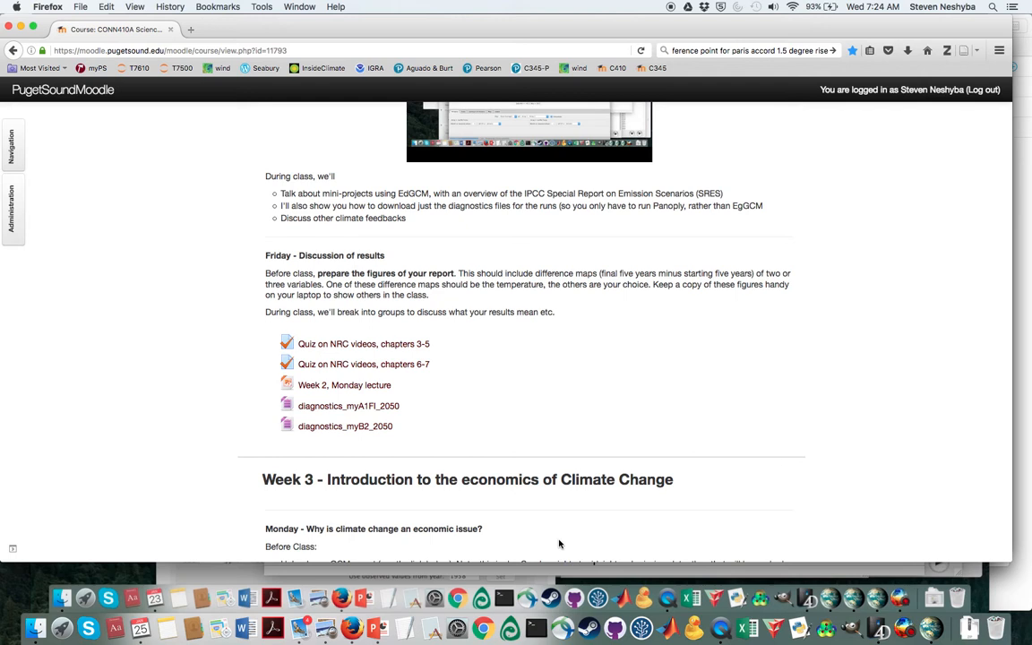
pyautogui.moveTo(347, 391)
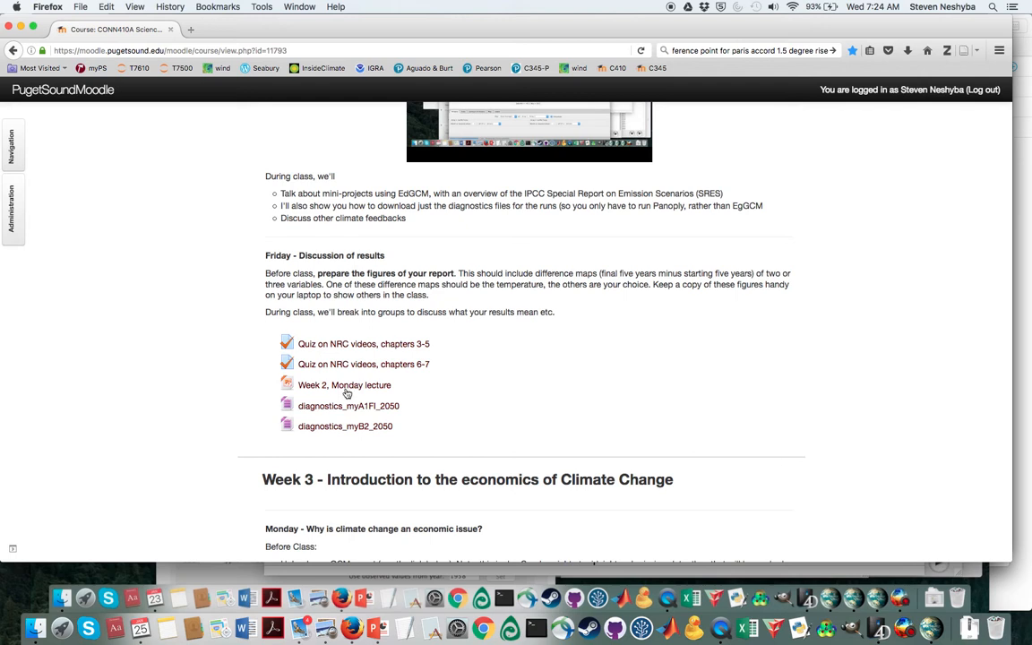
pyautogui.moveTo(348, 405)
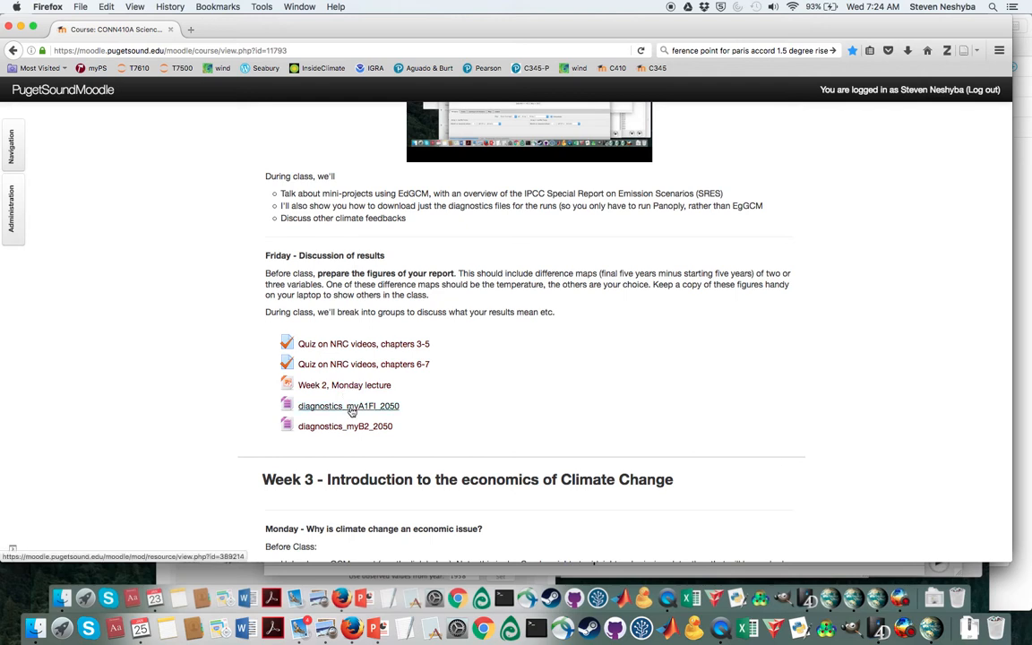
pyautogui.moveTo(359, 430)
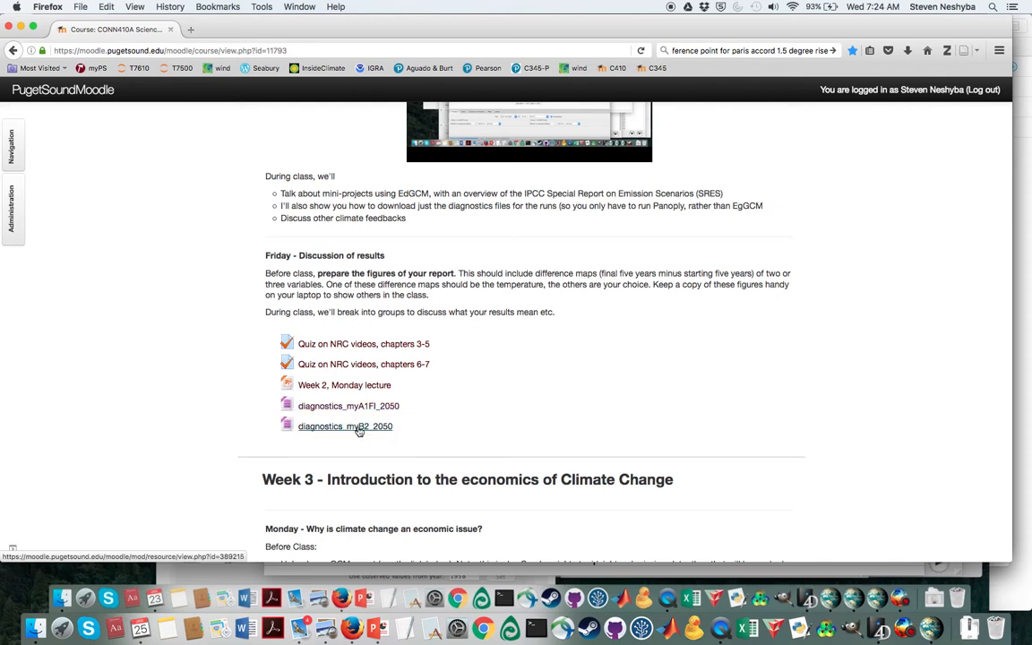
pyautogui.moveTo(420, 428)
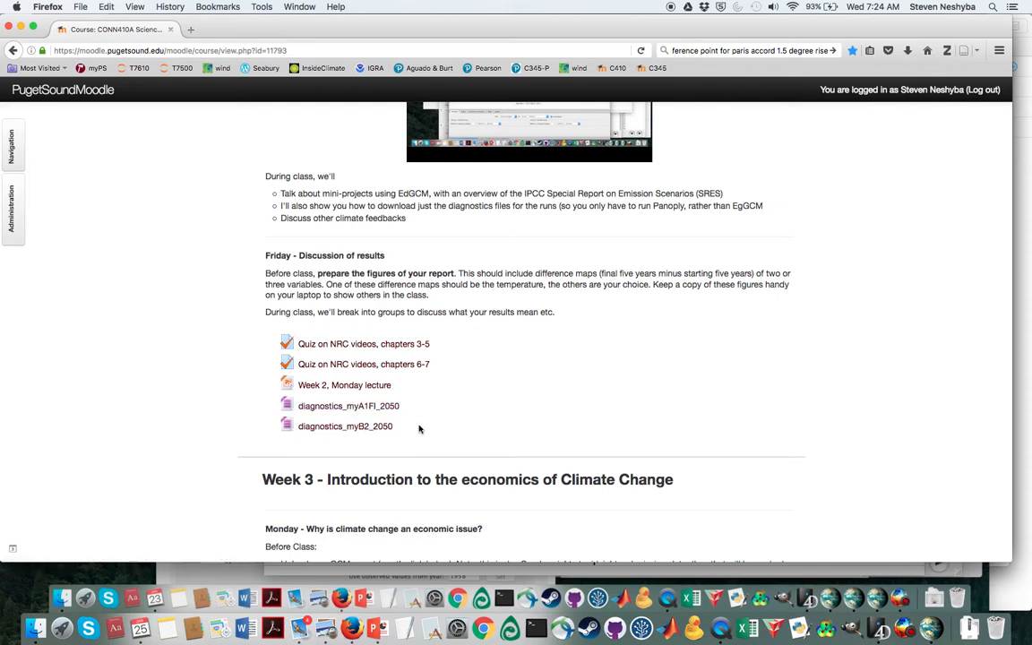
pyautogui.moveTo(348, 405)
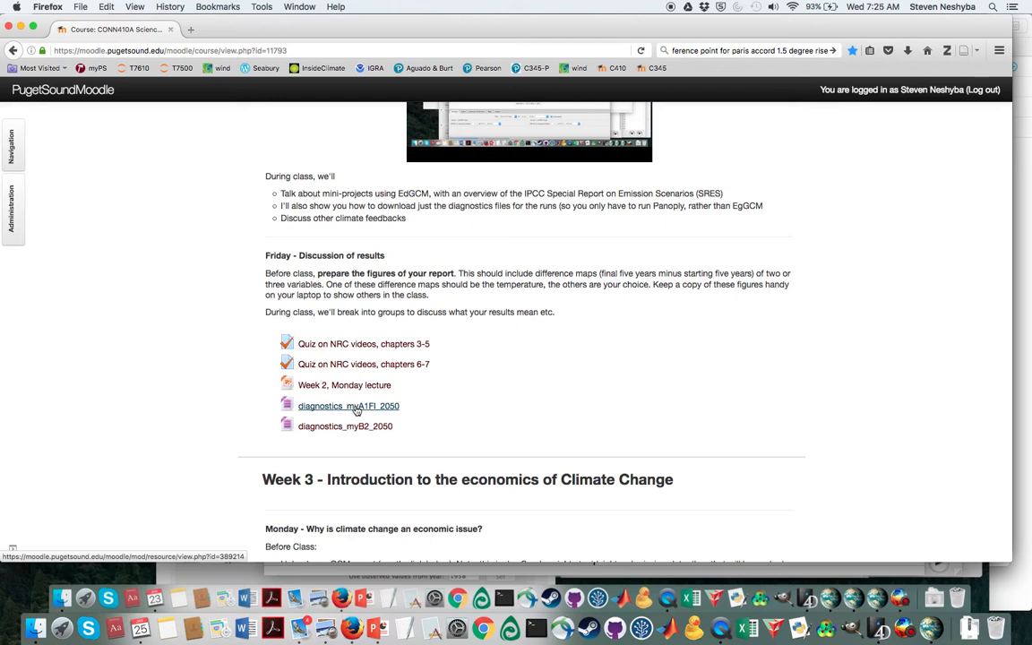
pyautogui.moveTo(904, 627)
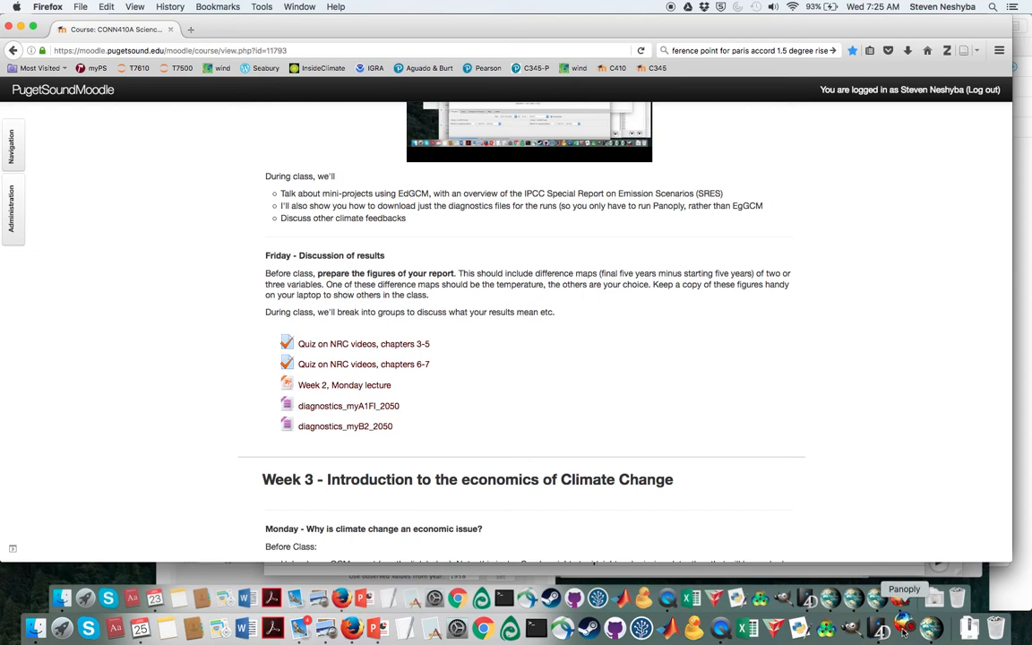
# Launch Panoply and navigate its file browser to Desktop › diagnostics_myA1FI_2050
pyautogui.click(903, 627)
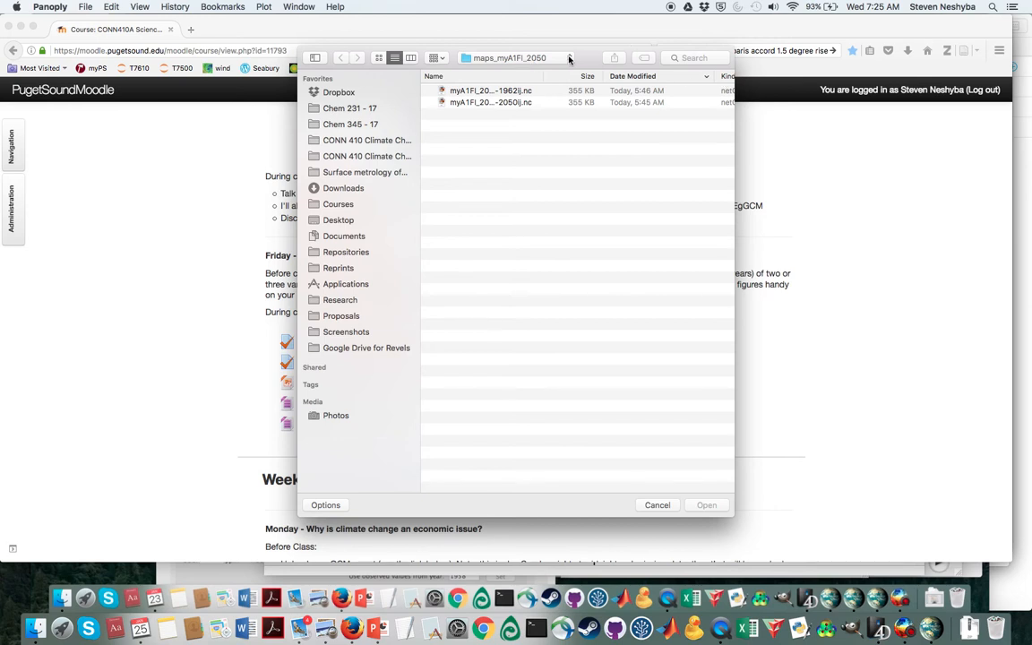
pyautogui.click(509, 57)
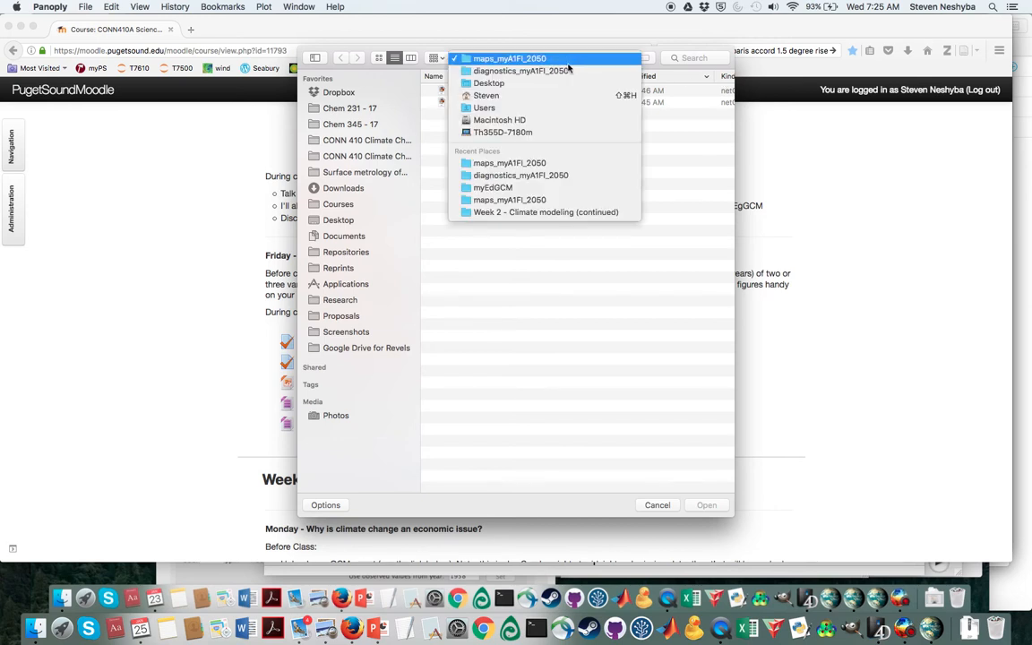
pyautogui.click(489, 82)
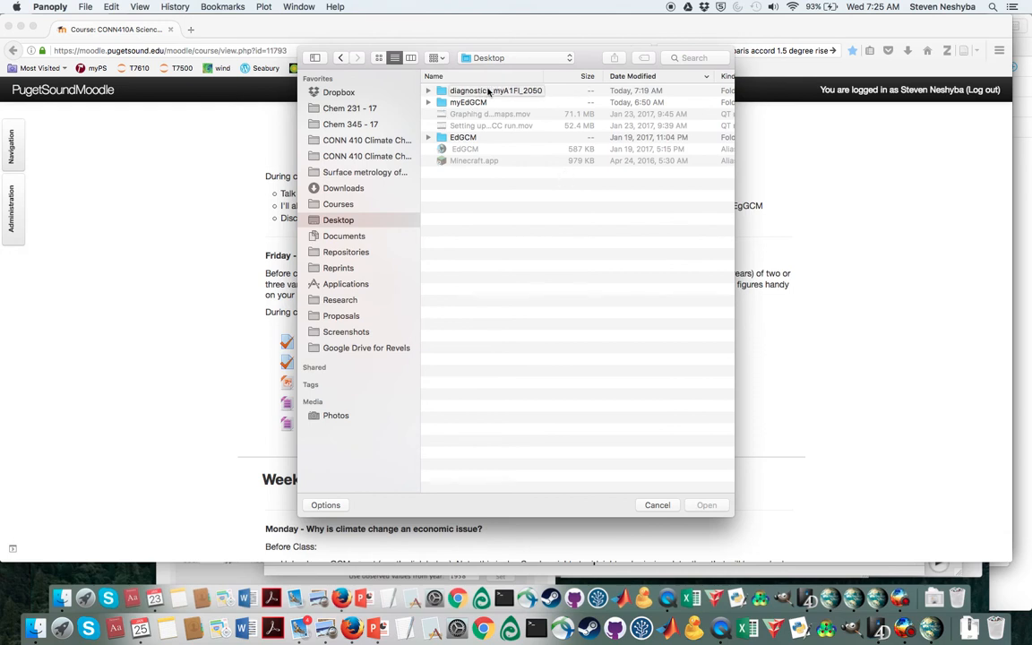
pyautogui.moveTo(459, 342)
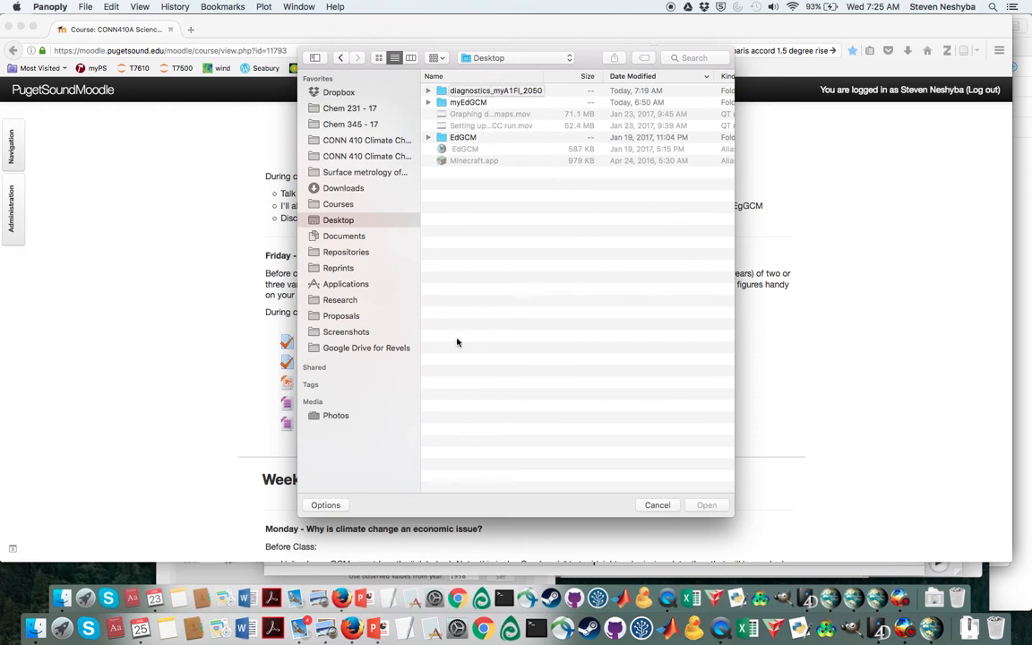
pyautogui.click(491, 90)
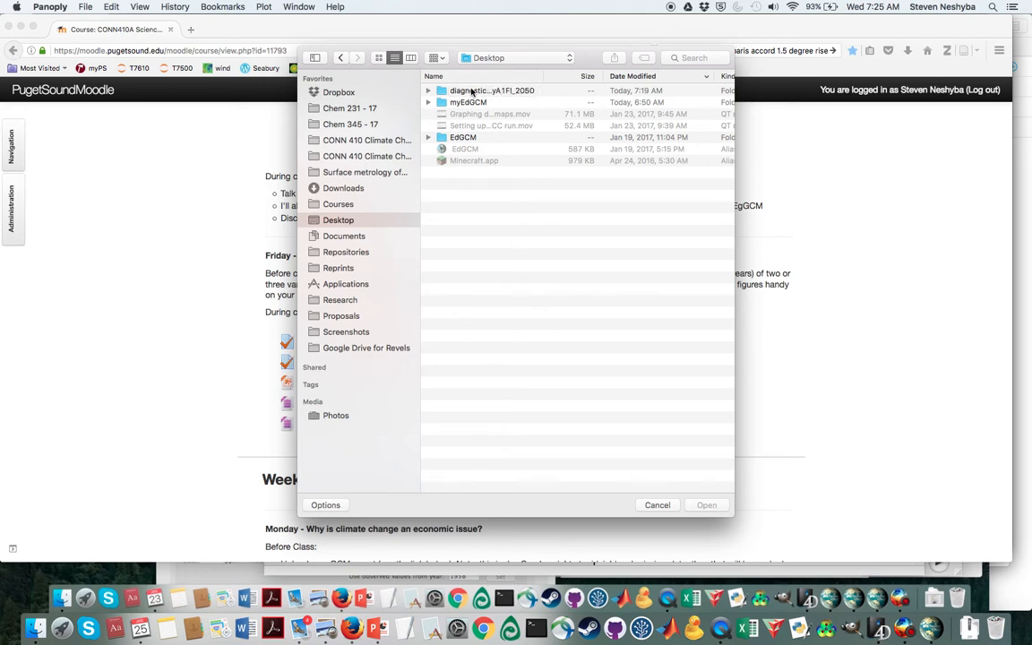
pyautogui.doubleClick(491, 89)
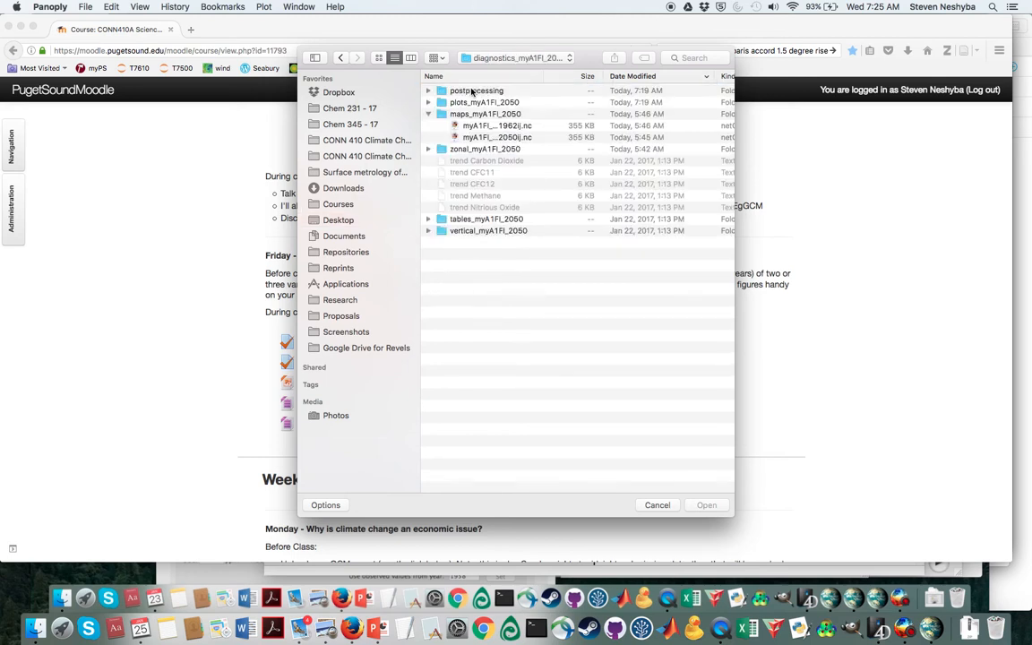
# Expand the maps_myA1FI_2050 and plots_myA1FI_2050 subfolders to reveal their files
pyautogui.click(429, 114)
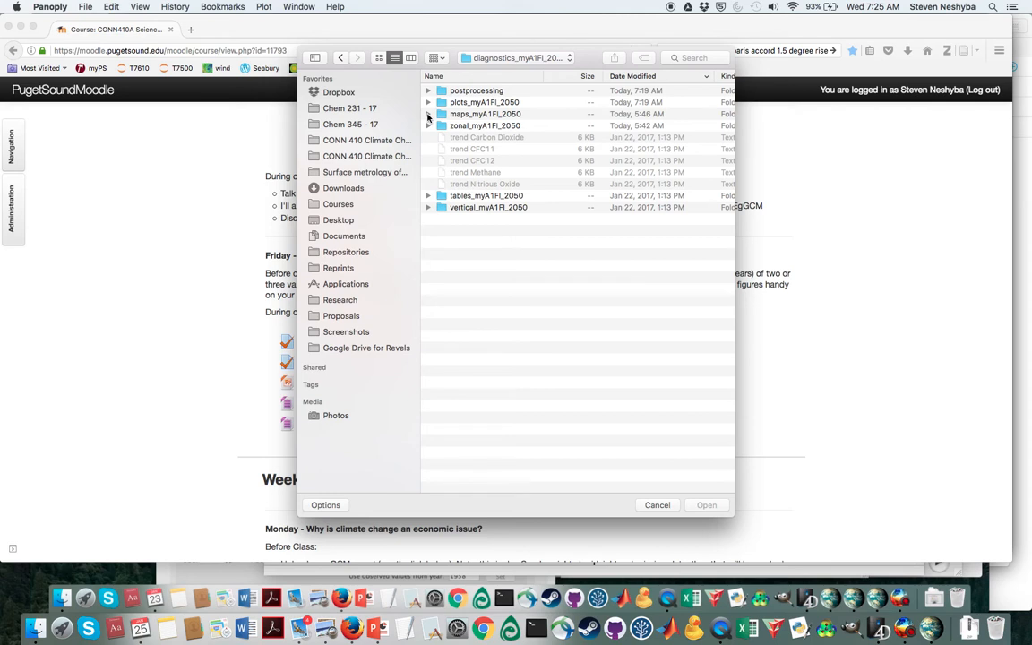
pyautogui.click(428, 115)
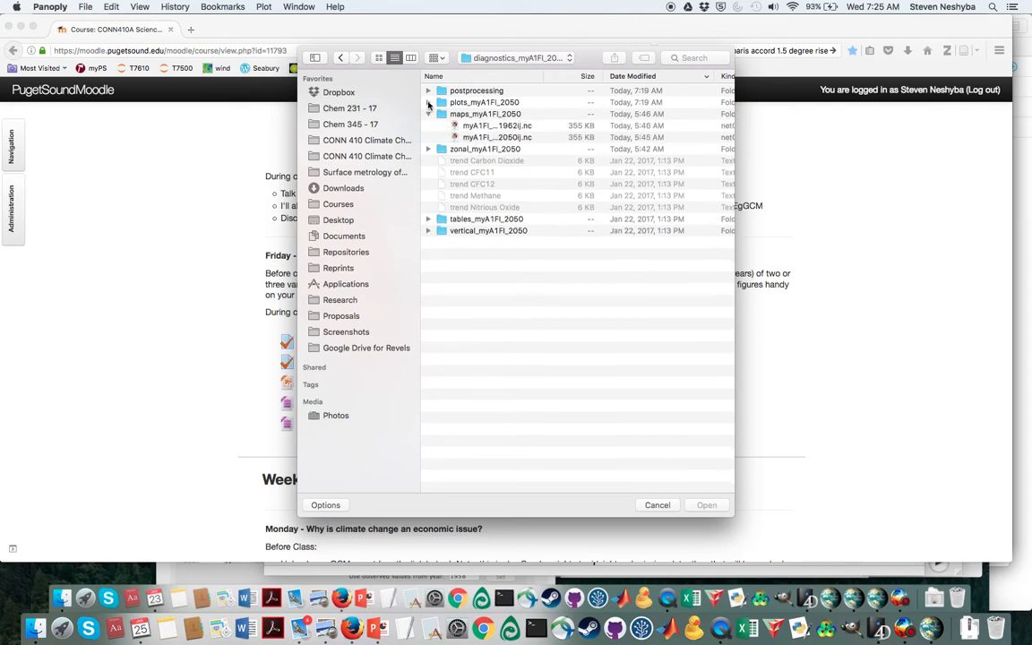
pyautogui.click(429, 115)
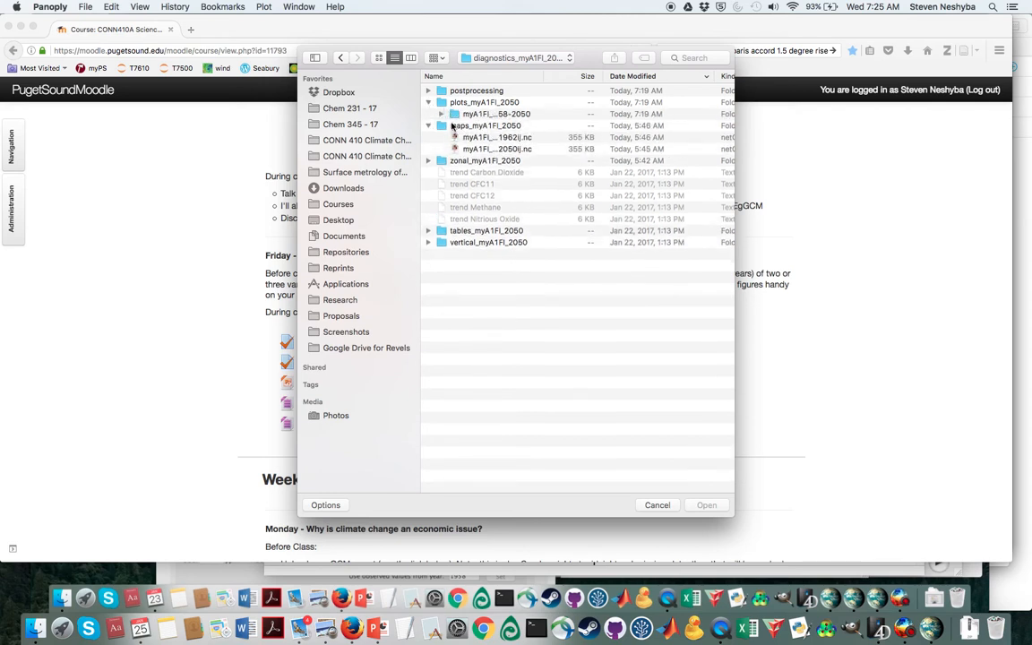
pyautogui.click(441, 114)
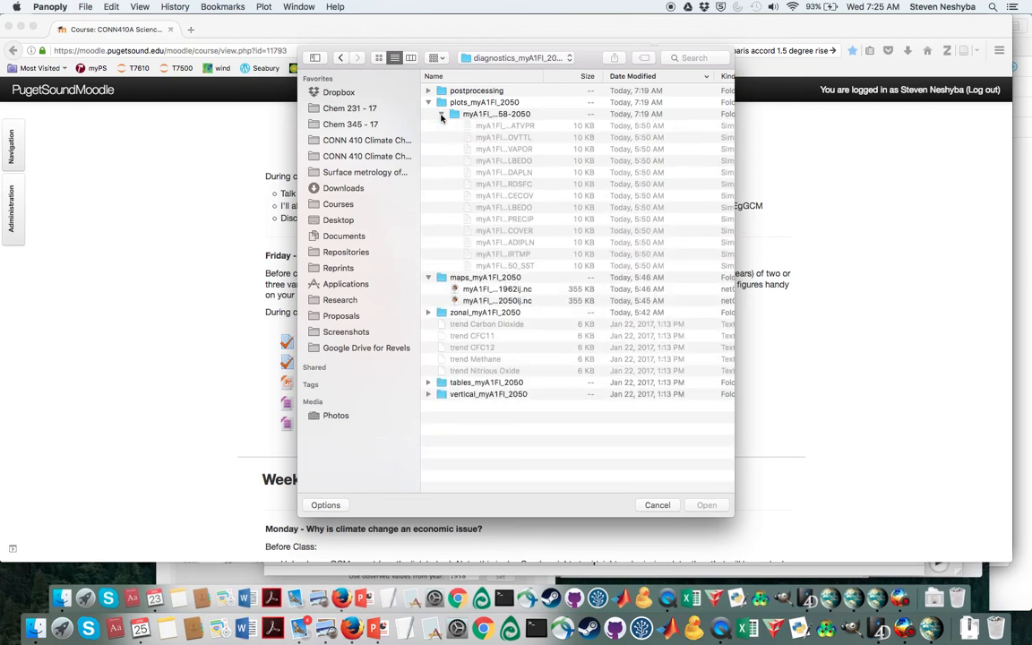
pyautogui.moveTo(509, 297)
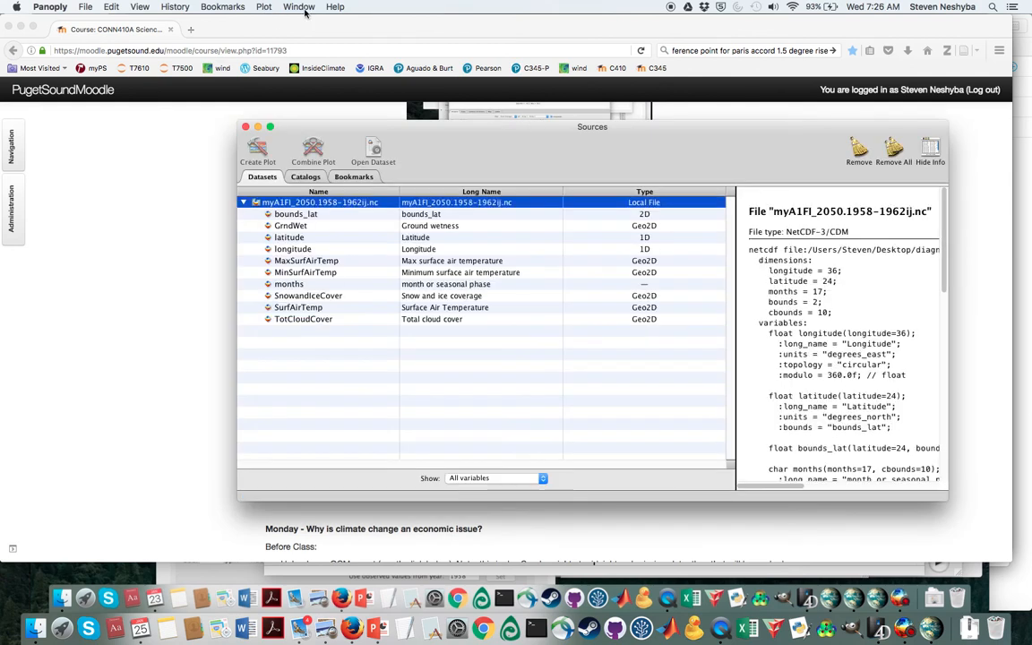
# Check the Window menu, then start opening another dataset in the maps folder
pyautogui.click(298, 7)
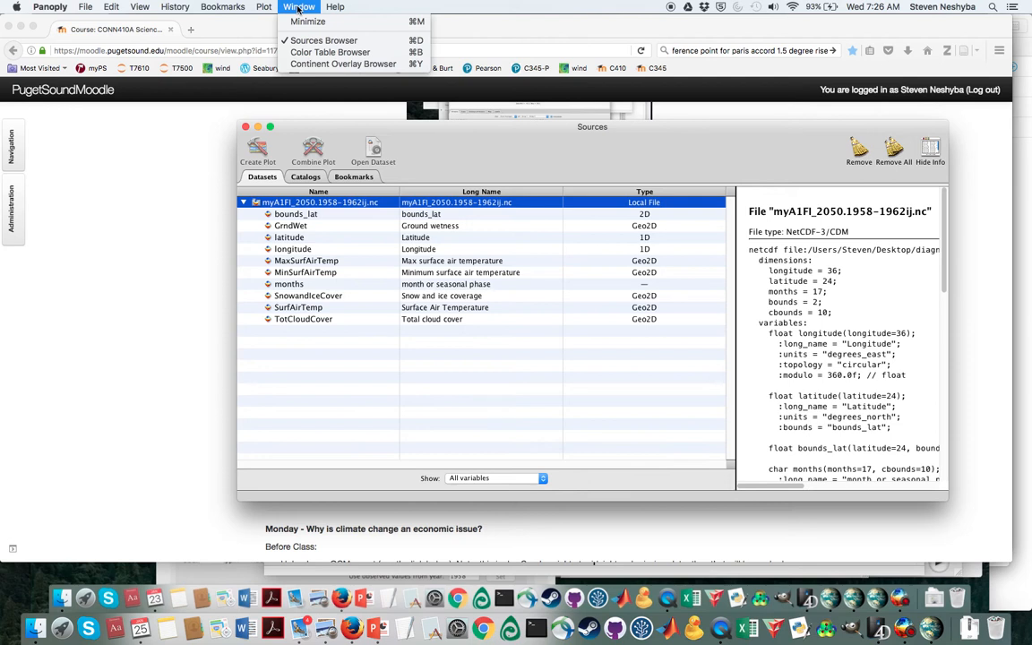
pyautogui.moveTo(330, 52)
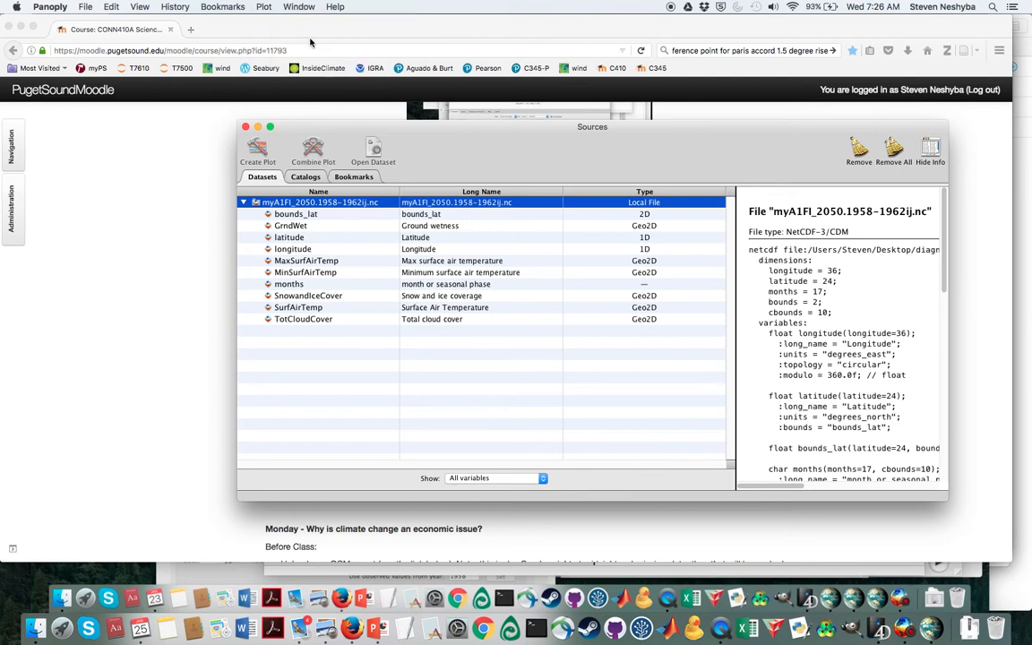
pyautogui.click(298, 7)
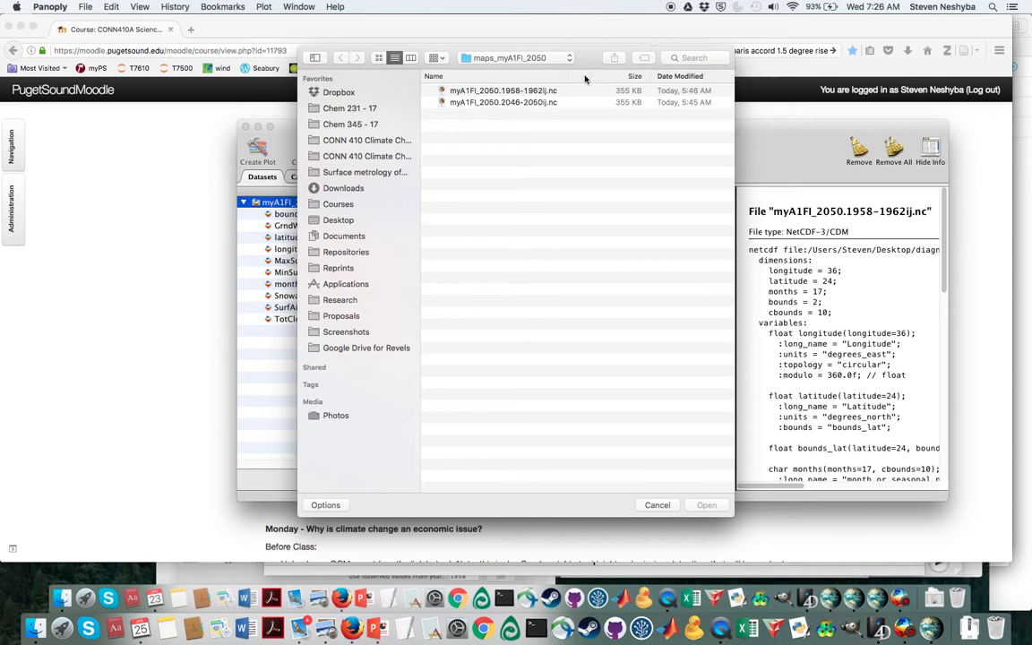
# Load myA1FI_2050.2046-2050 .nc, then select the 1958–1962 SurfAirTemp variable
pyautogui.click(502, 102)
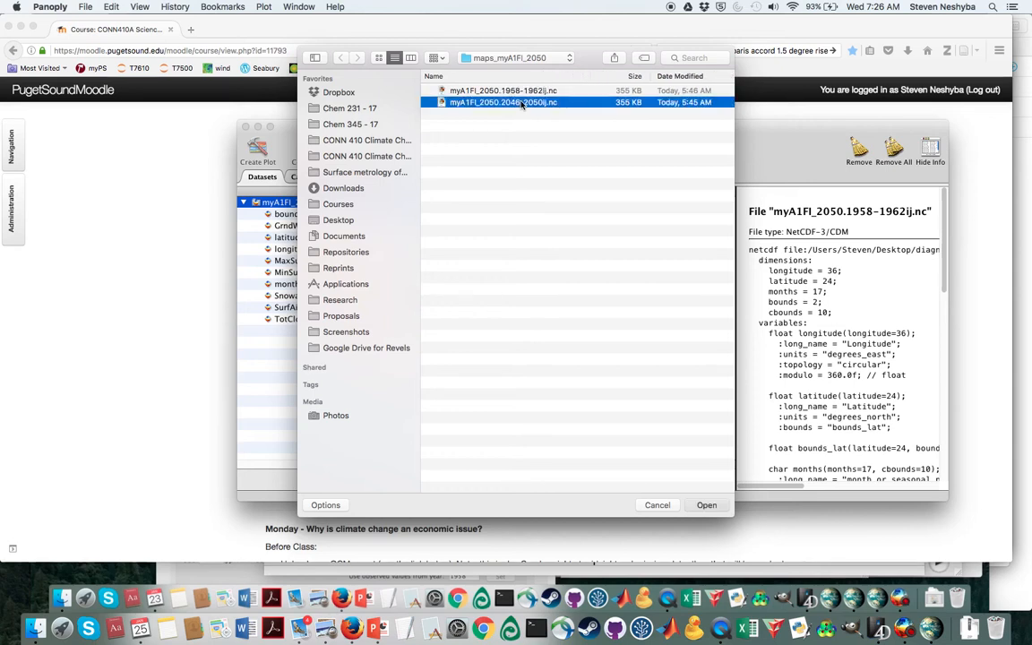
pyautogui.click(707, 505)
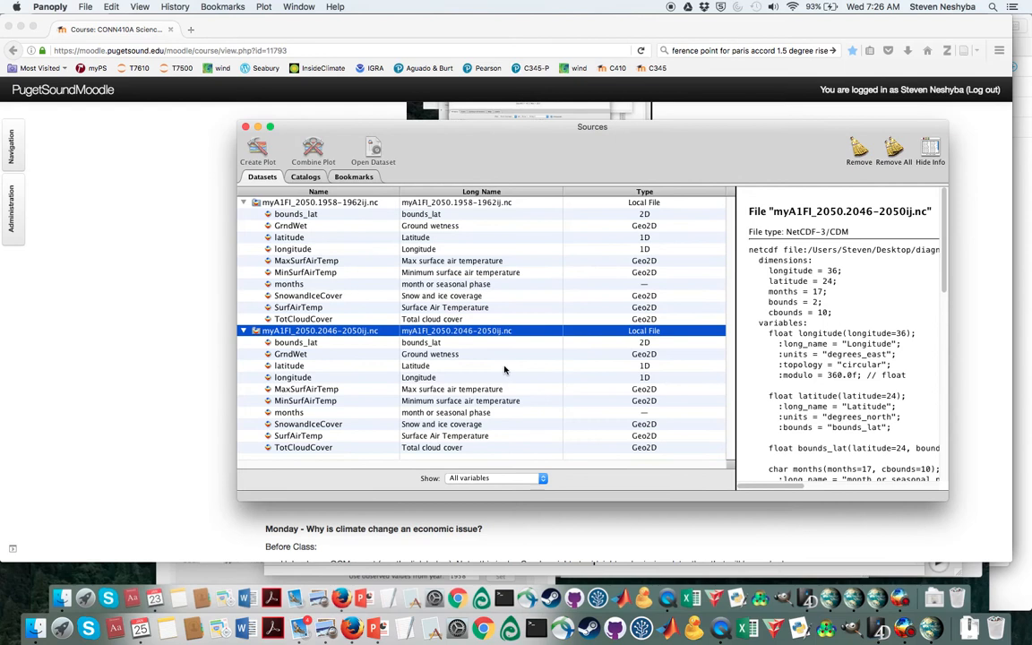
pyautogui.moveTo(351, 493)
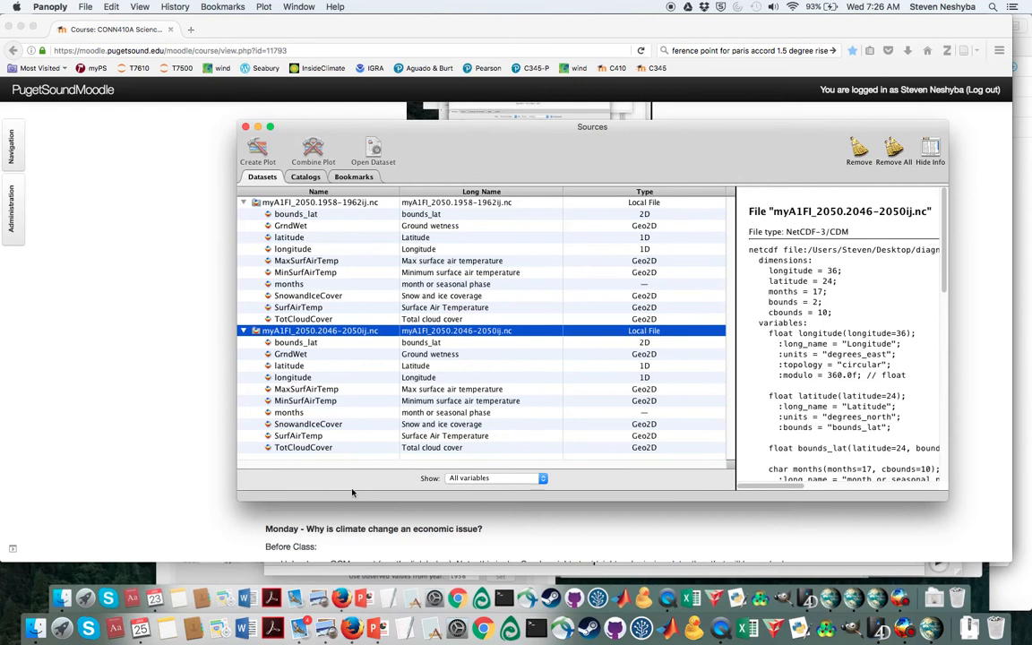
pyautogui.moveTo(335, 315)
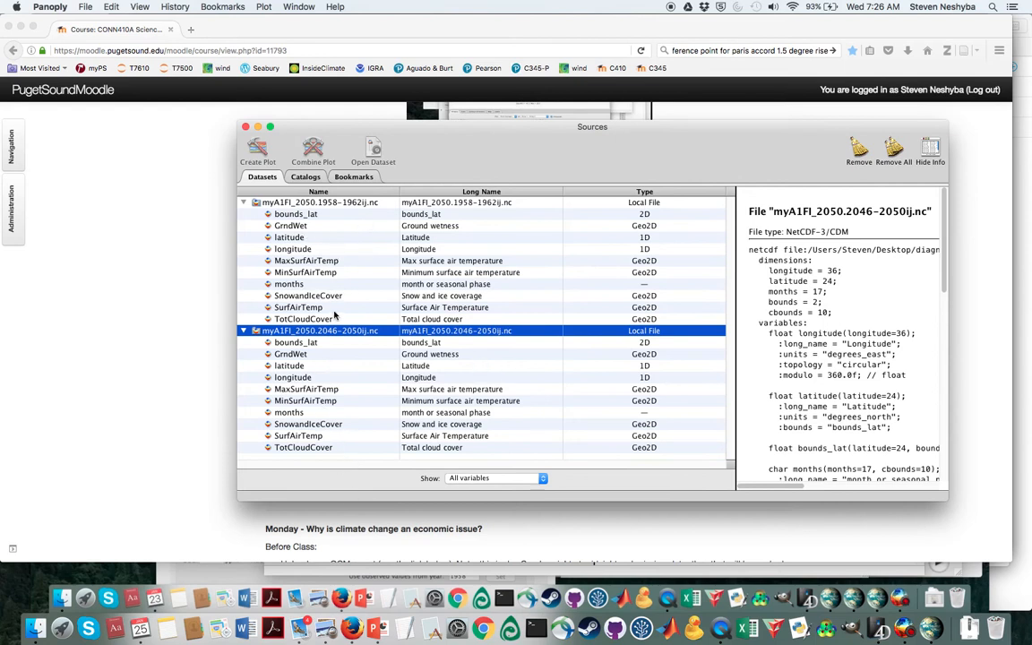
pyautogui.moveTo(348, 351)
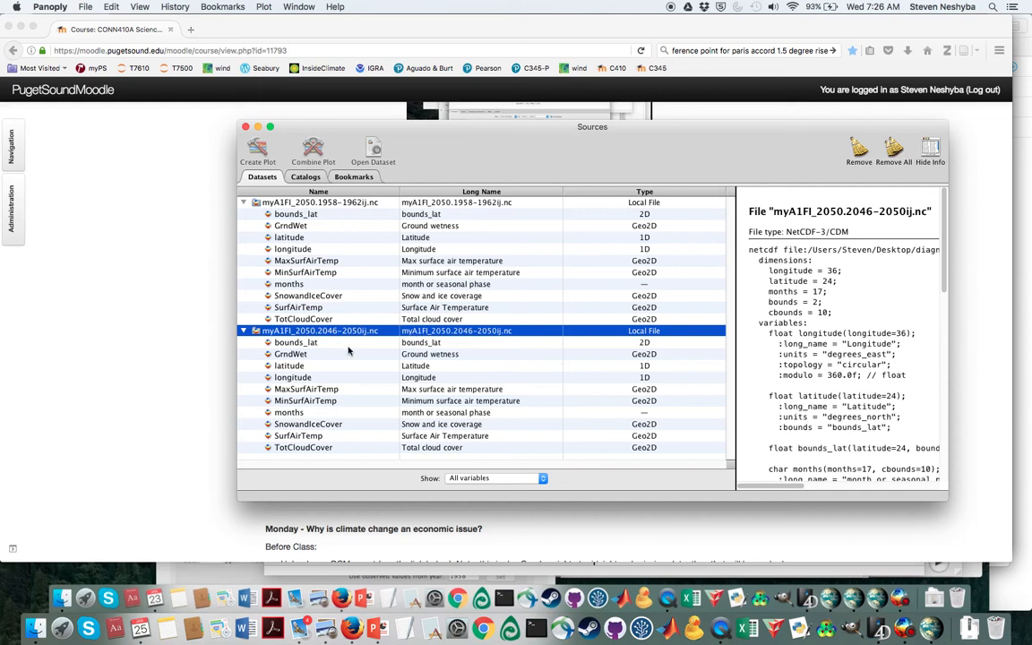
pyautogui.click(297, 307)
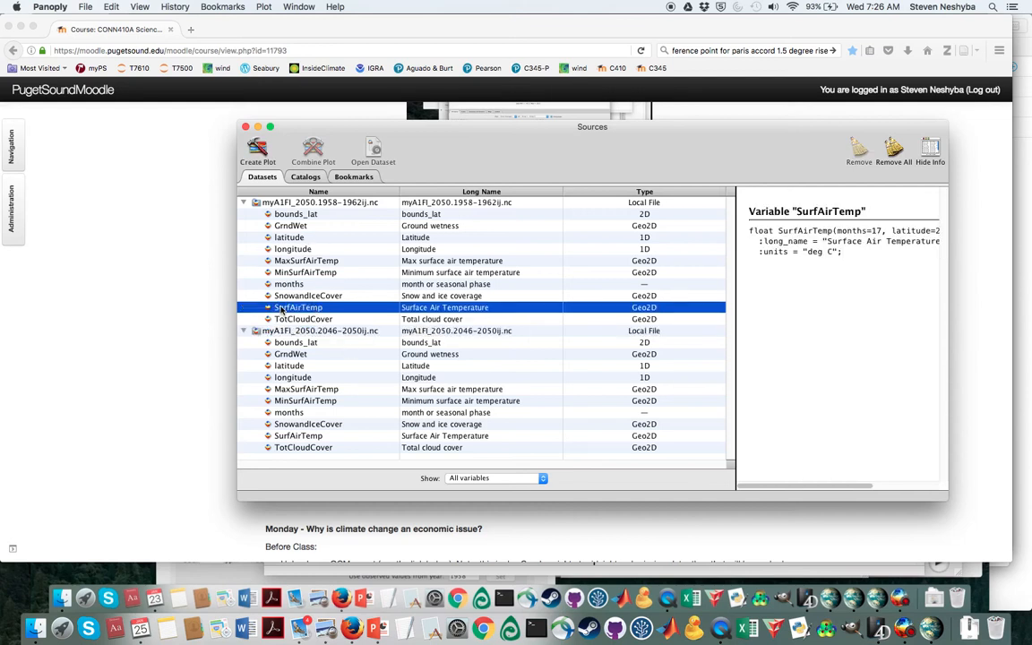
# Create a map plot of the 1958–1962 Surface Air Temperature
pyautogui.click(258, 151)
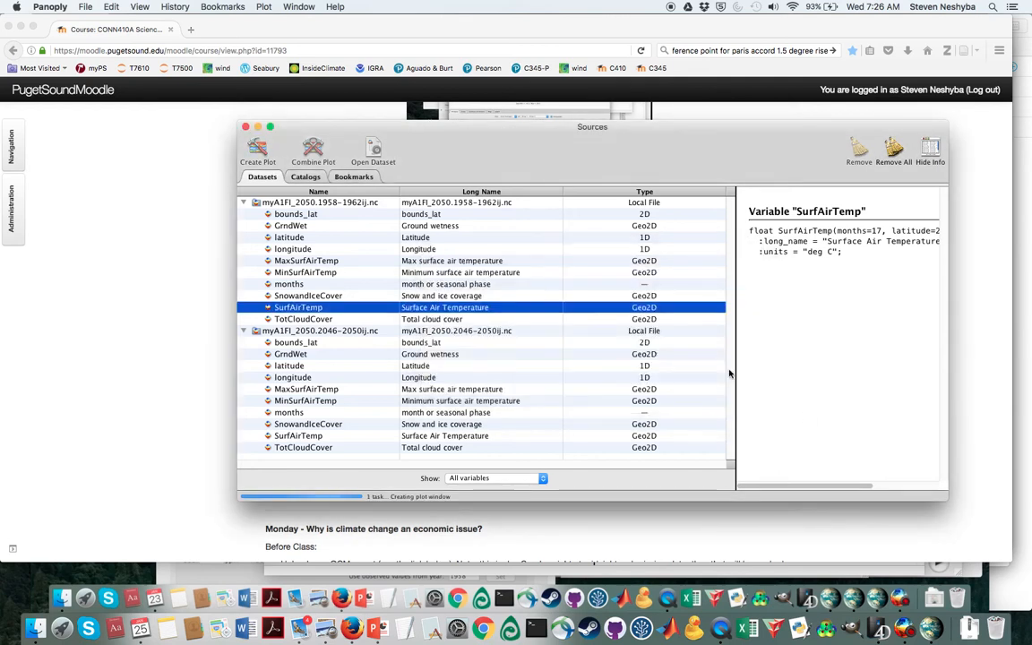
pyautogui.click(258, 147)
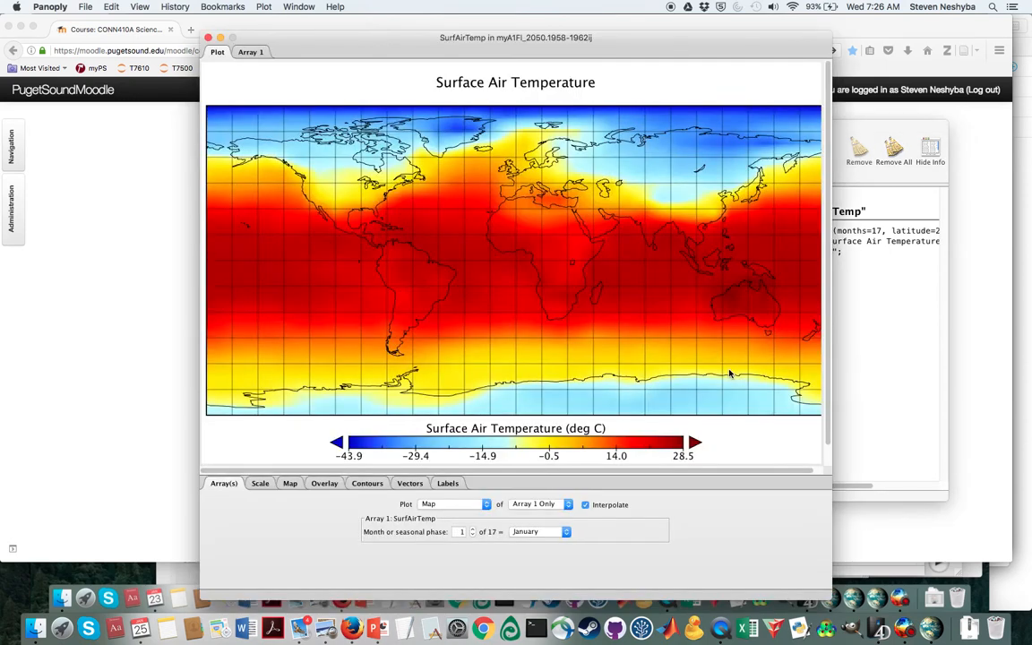
pyautogui.moveTo(860, 398)
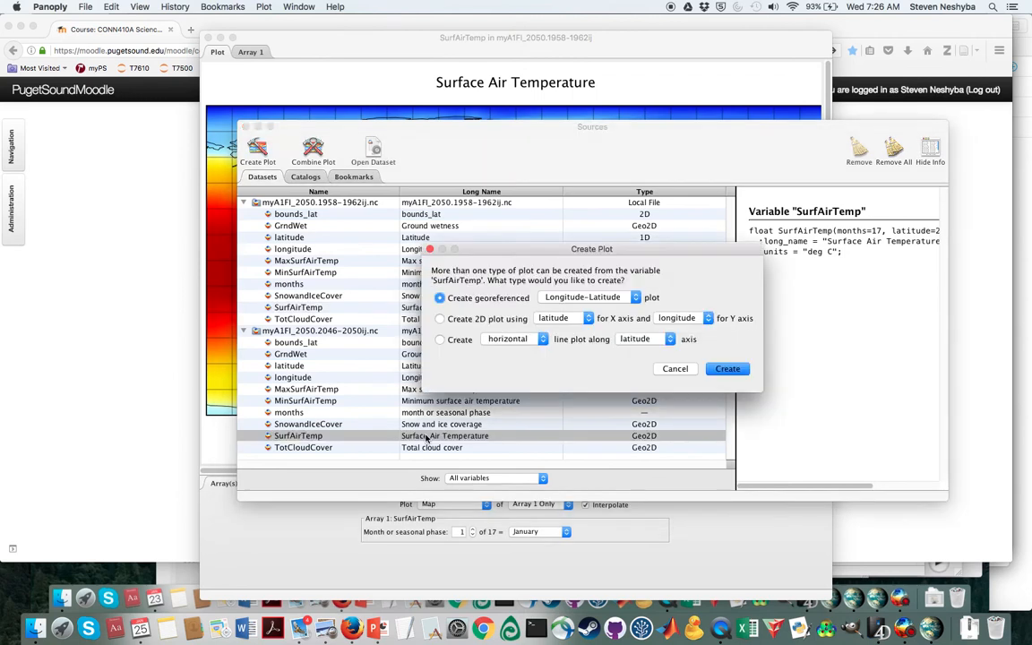
# Create a georeferenced longitude-latitude map of the 2046–2050 Surface Air Temperature
pyautogui.click(728, 369)
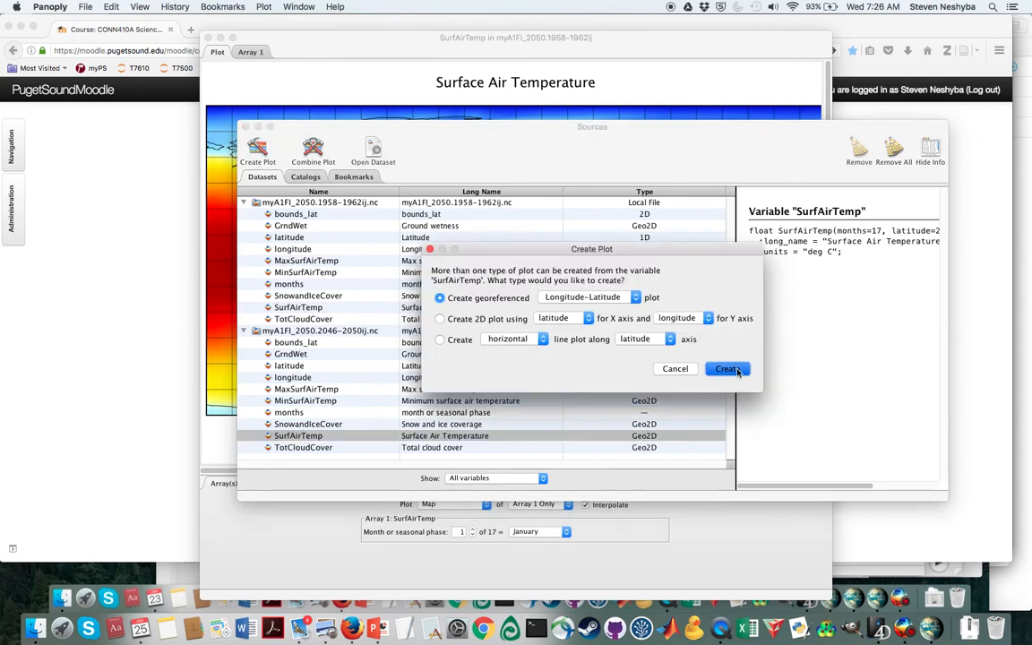
pyautogui.click(726, 369)
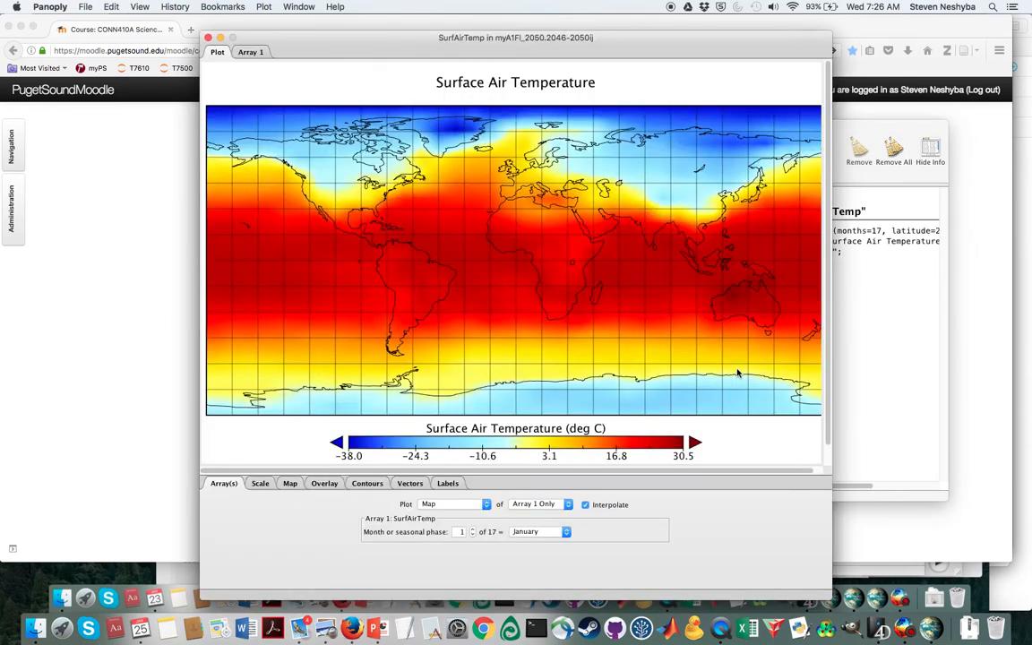
pyautogui.moveTo(910, 383)
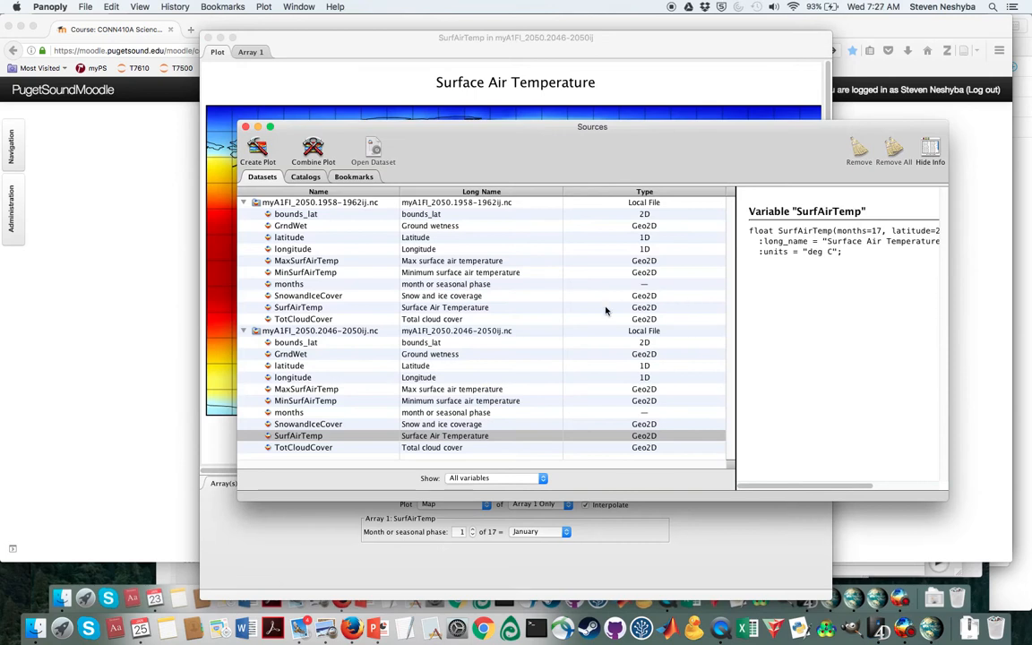
# Combine the 2046–2050 SurfAirTemp into the 1958–1962 map as a difference plot
pyautogui.click(297, 436)
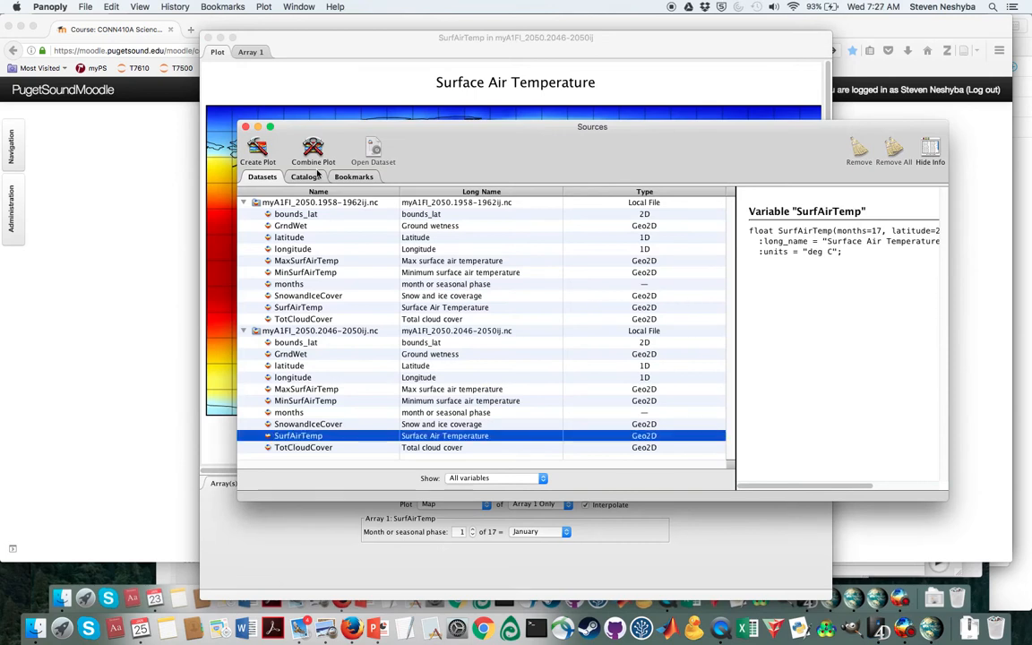
pyautogui.click(312, 151)
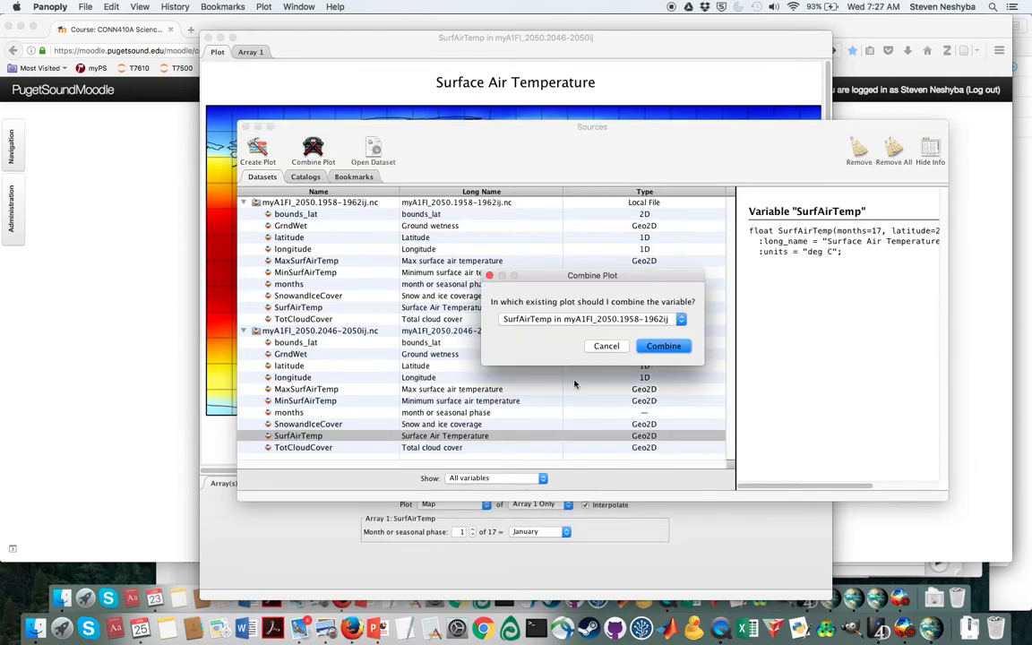
pyautogui.click(663, 346)
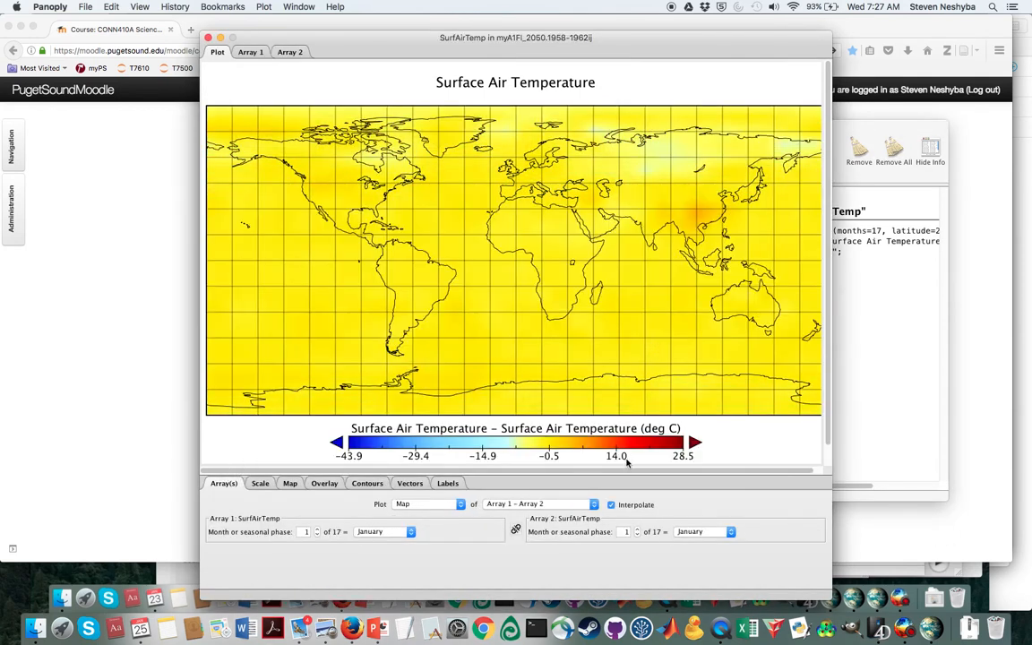
pyautogui.moveTo(248, 76)
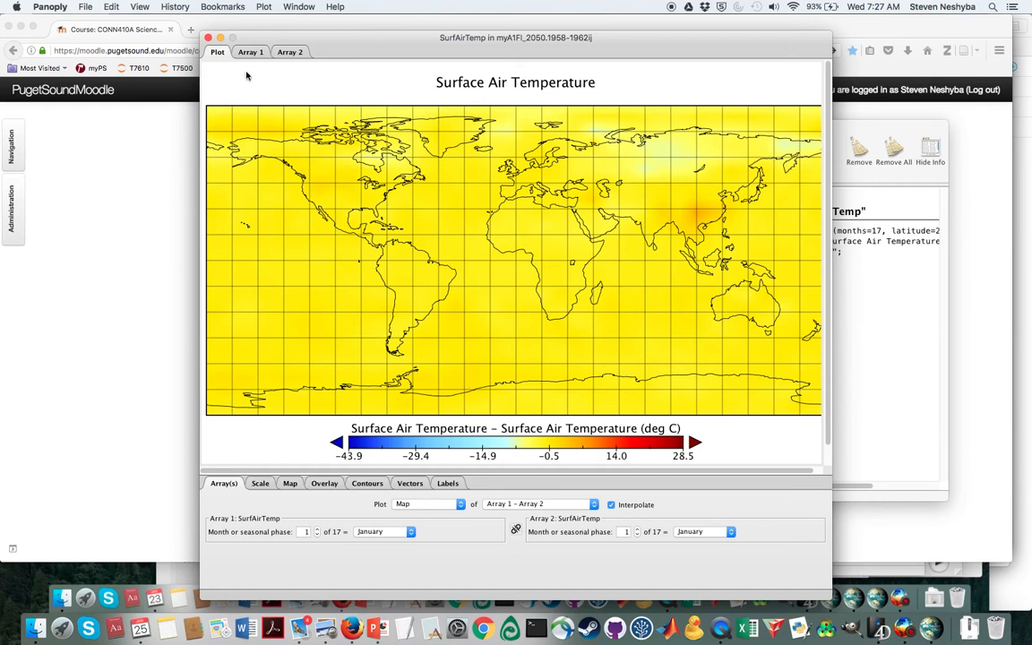
# Review the Array 1 and Array 2 value tables, then return to the difference map
pyautogui.click(251, 50)
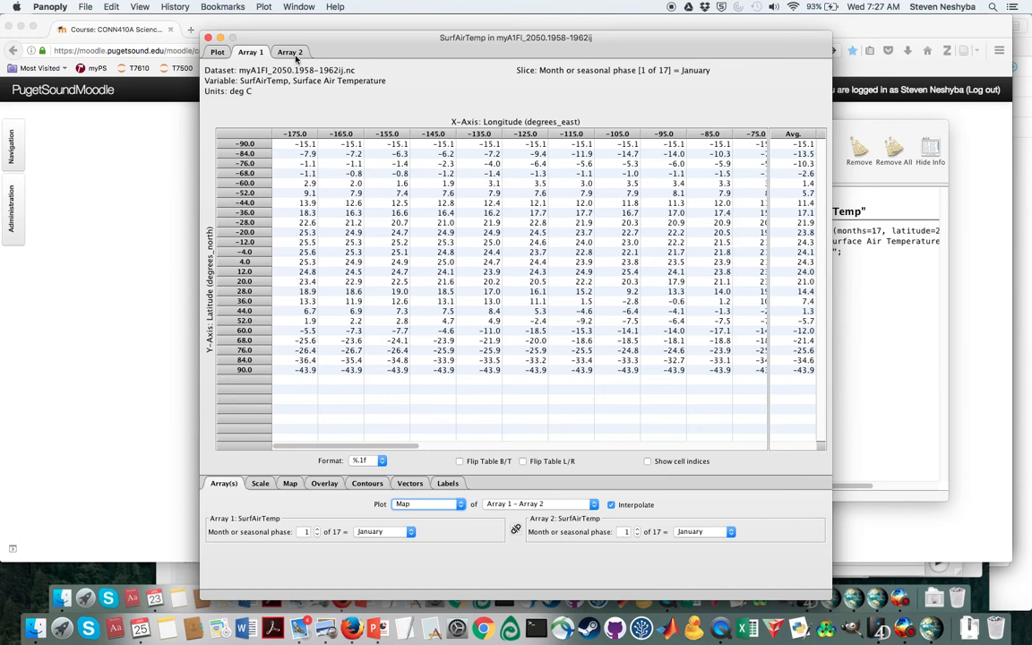
pyautogui.click(291, 50)
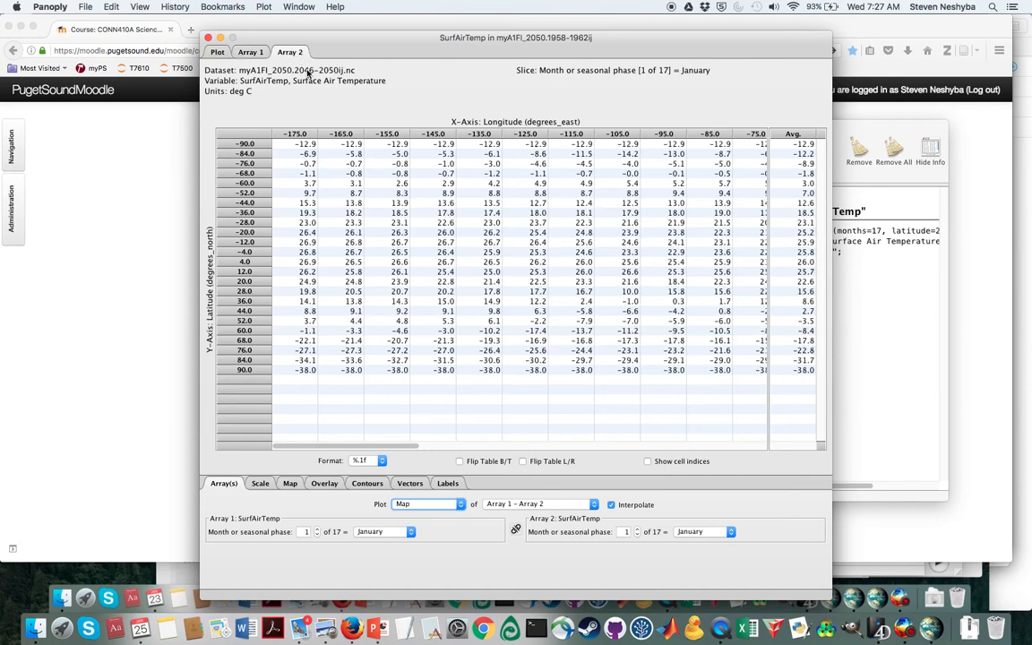
pyautogui.click(217, 50)
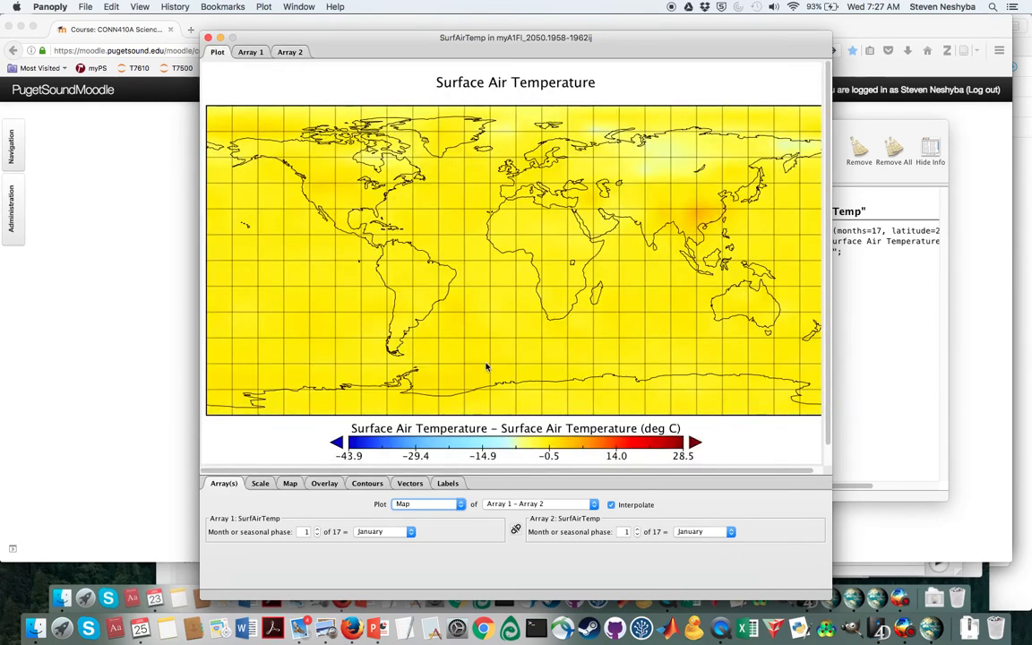
pyautogui.moveTo(387, 541)
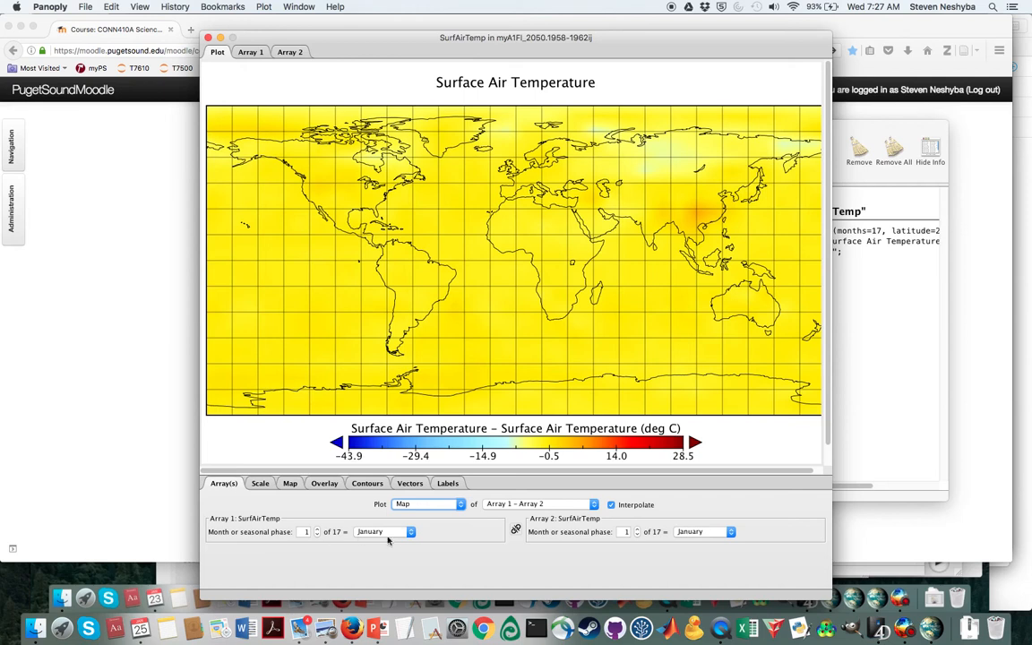
# Set Month or seasonal phase to Annual for both Array 1 and Array 2
pyautogui.click(385, 531)
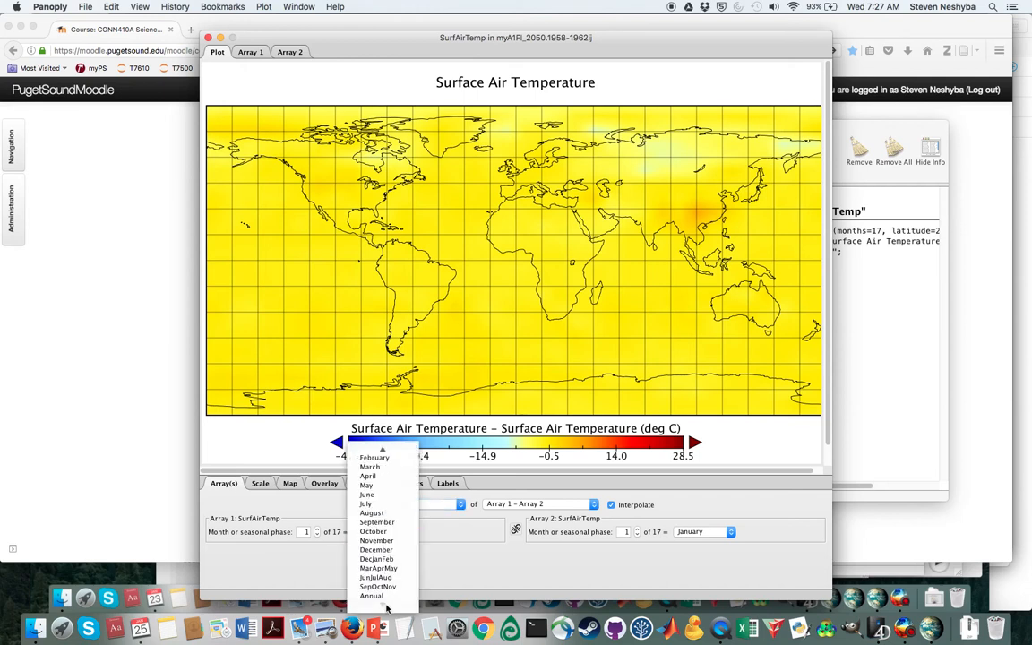
pyautogui.click(370, 595)
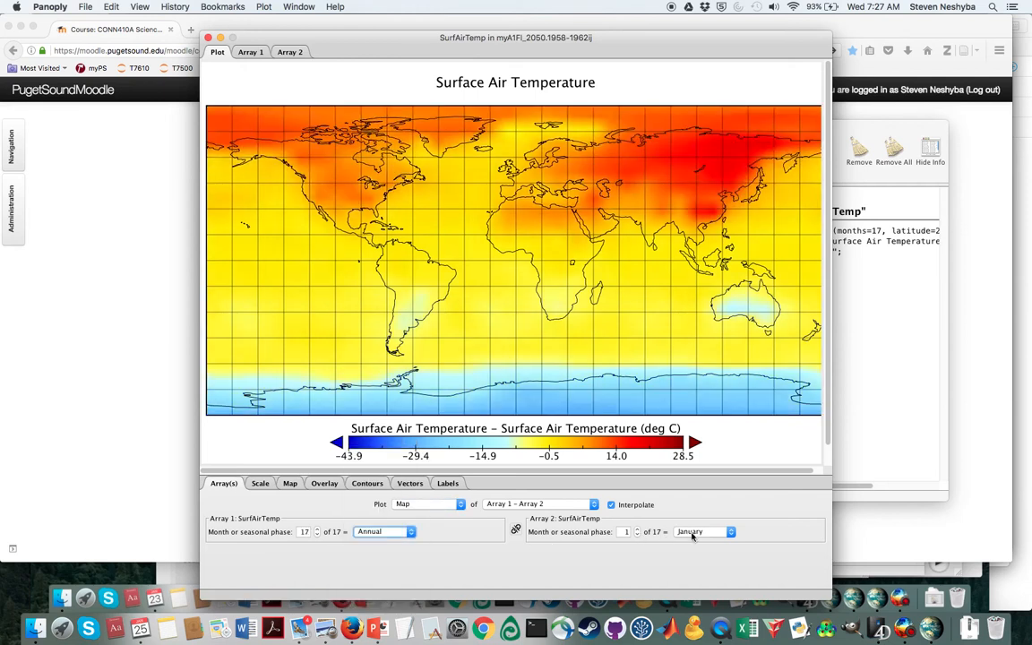
pyautogui.click(704, 530)
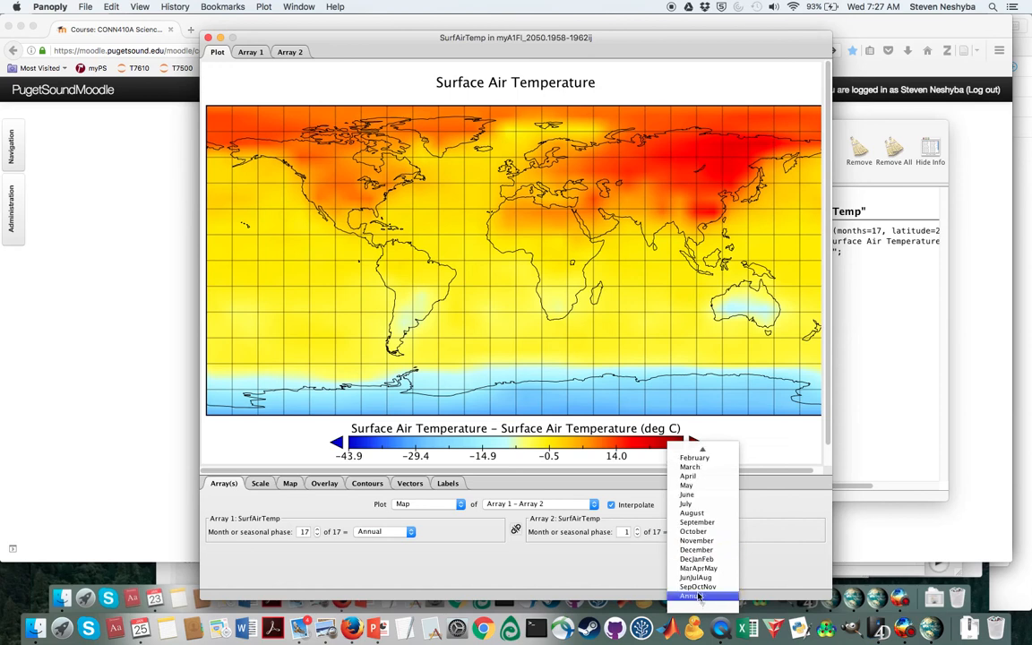
pyautogui.click(688, 597)
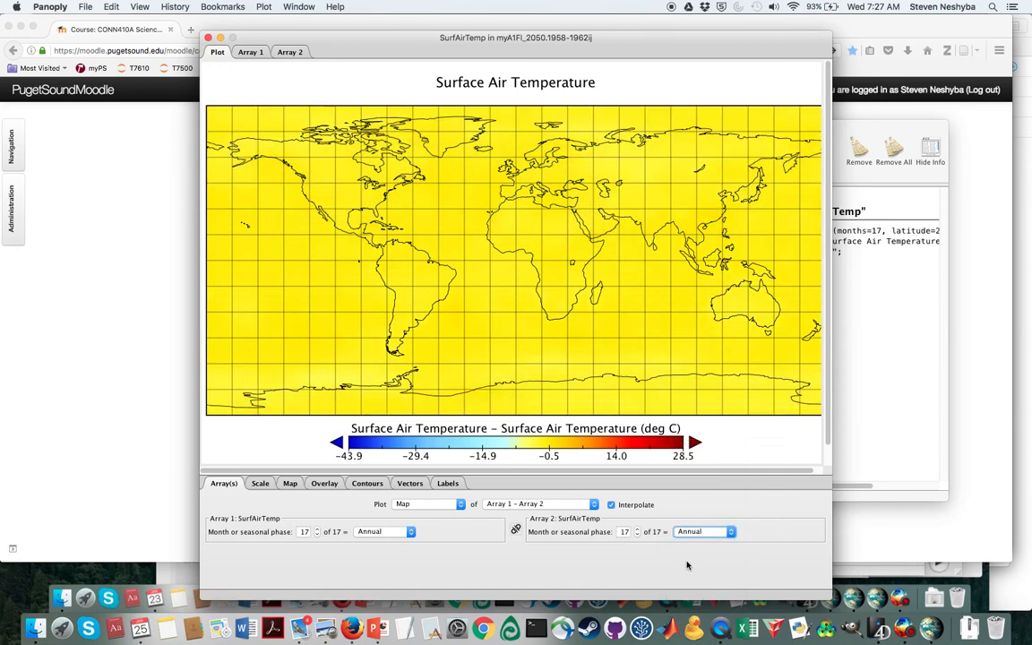
pyautogui.moveTo(523, 560)
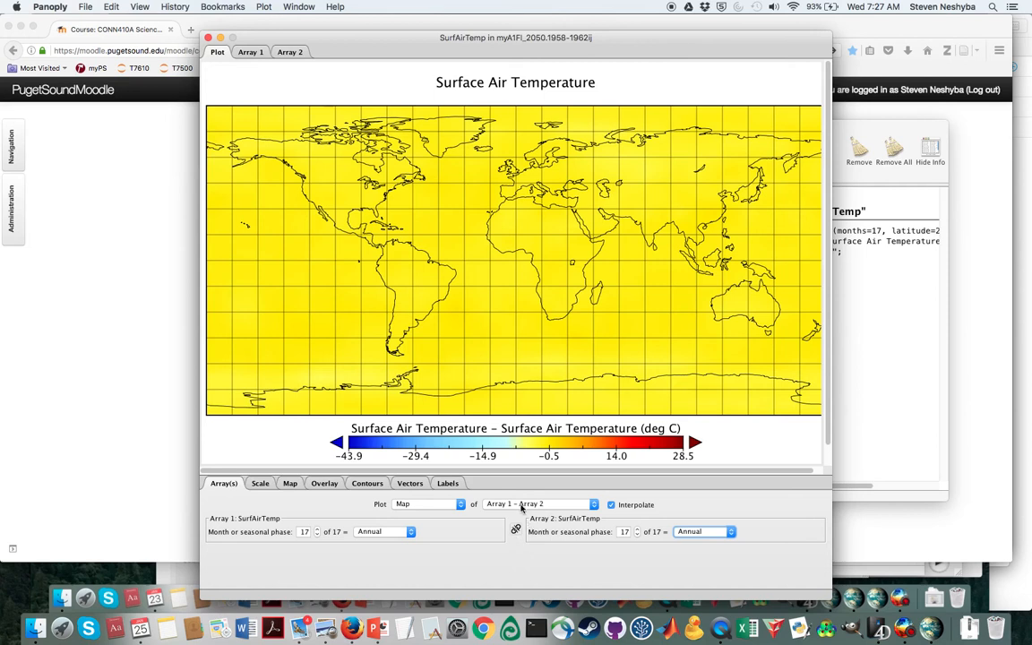
# Change the combination to Array 2 − Array 1 (2046–2050 minus 1958–1962)
pyautogui.click(537, 503)
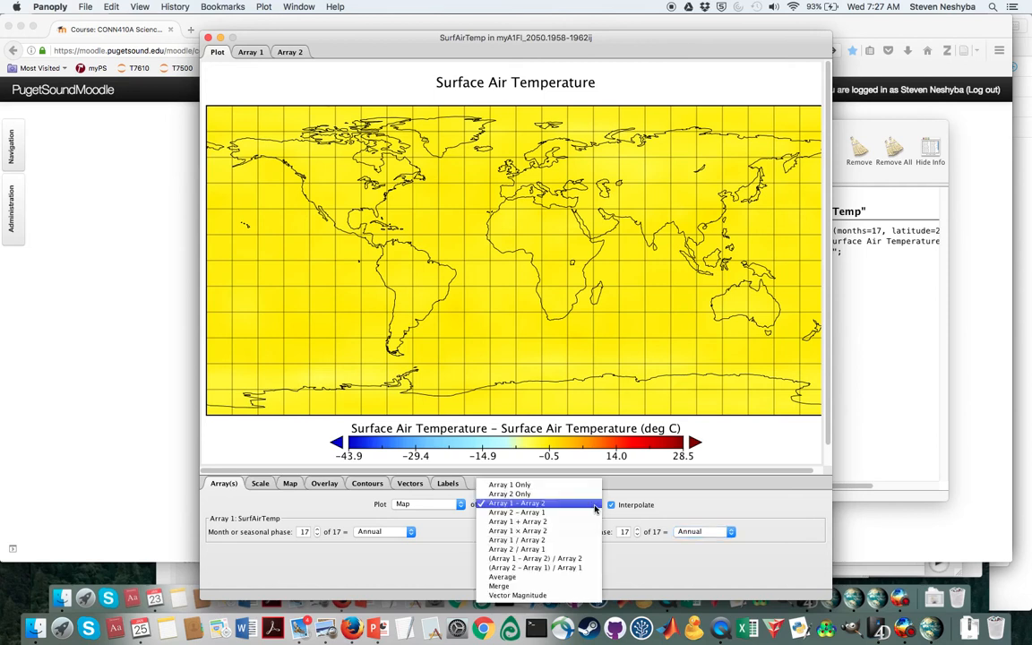
pyautogui.click(516, 521)
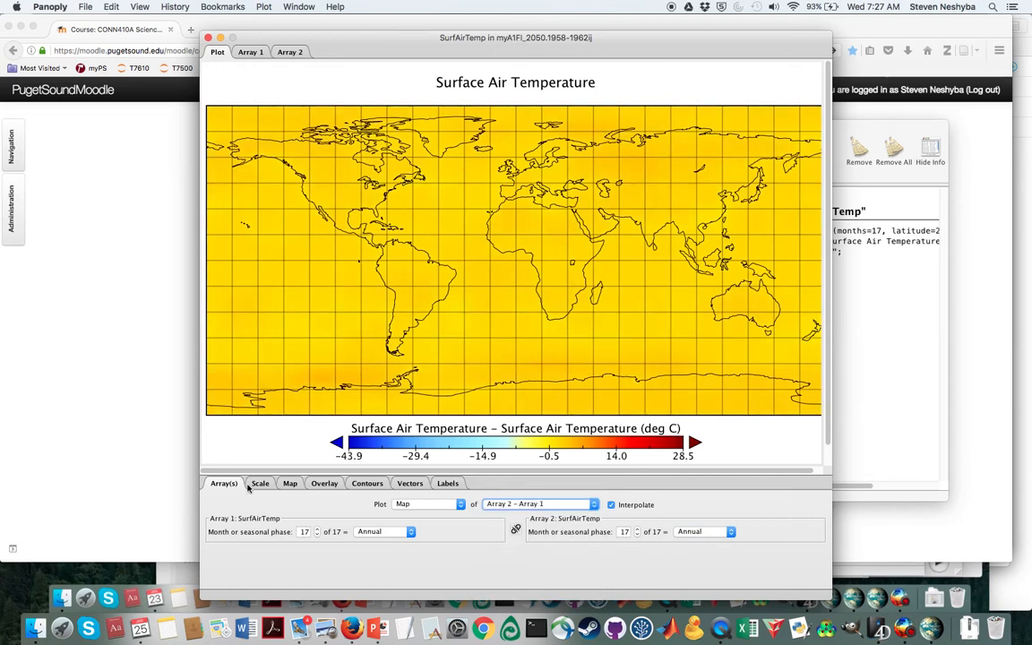
# Set the colour scale range to Min −5 and Max 5 °C
pyautogui.click(260, 484)
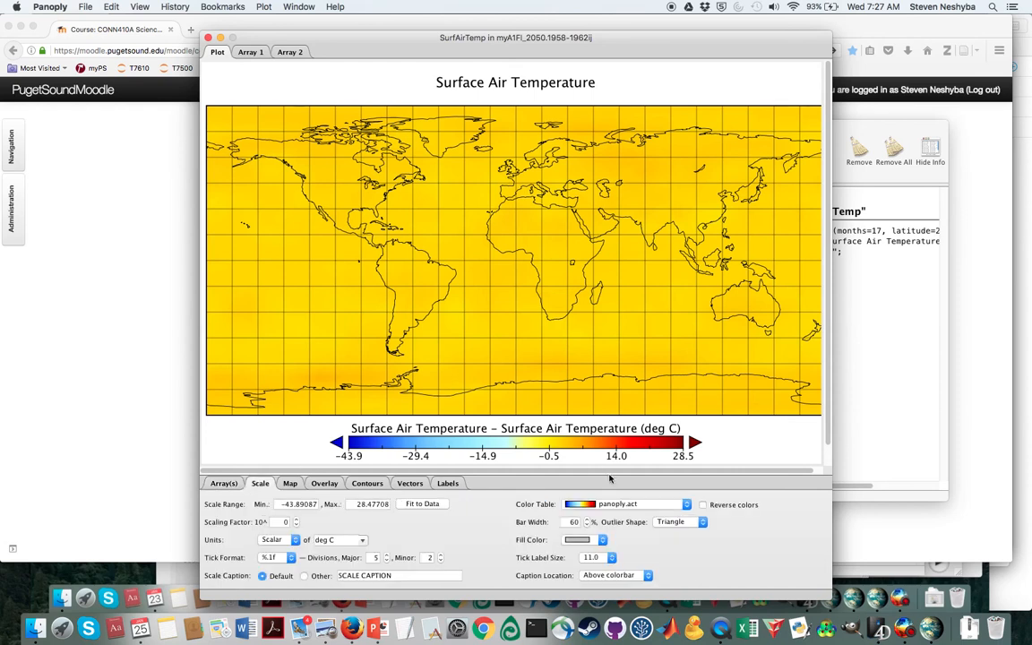
pyautogui.moveTo(316, 487)
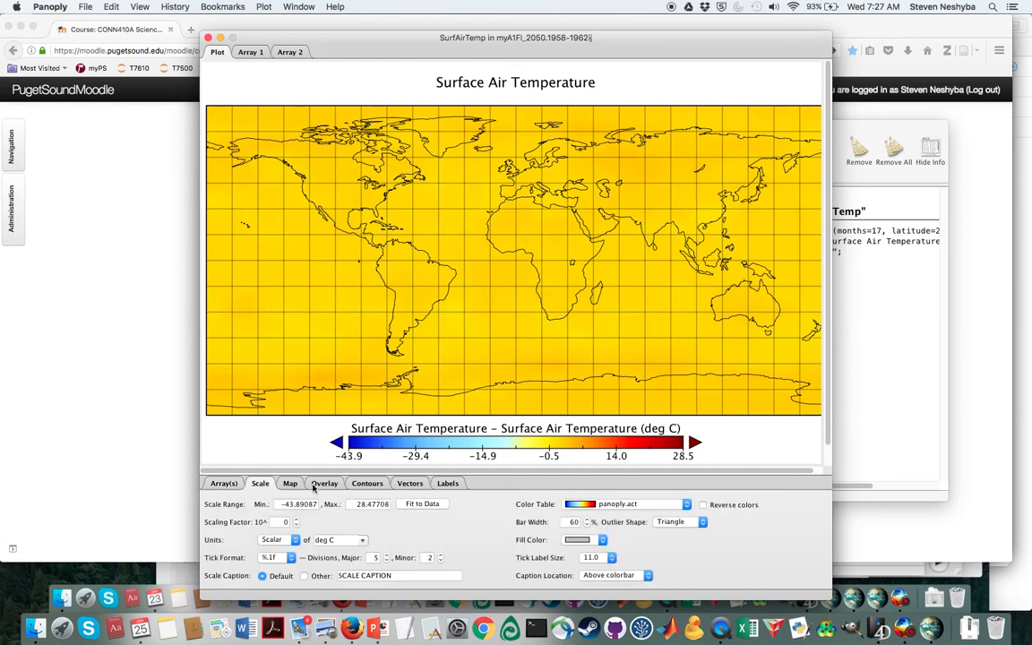
pyautogui.tripleClick(297, 503)
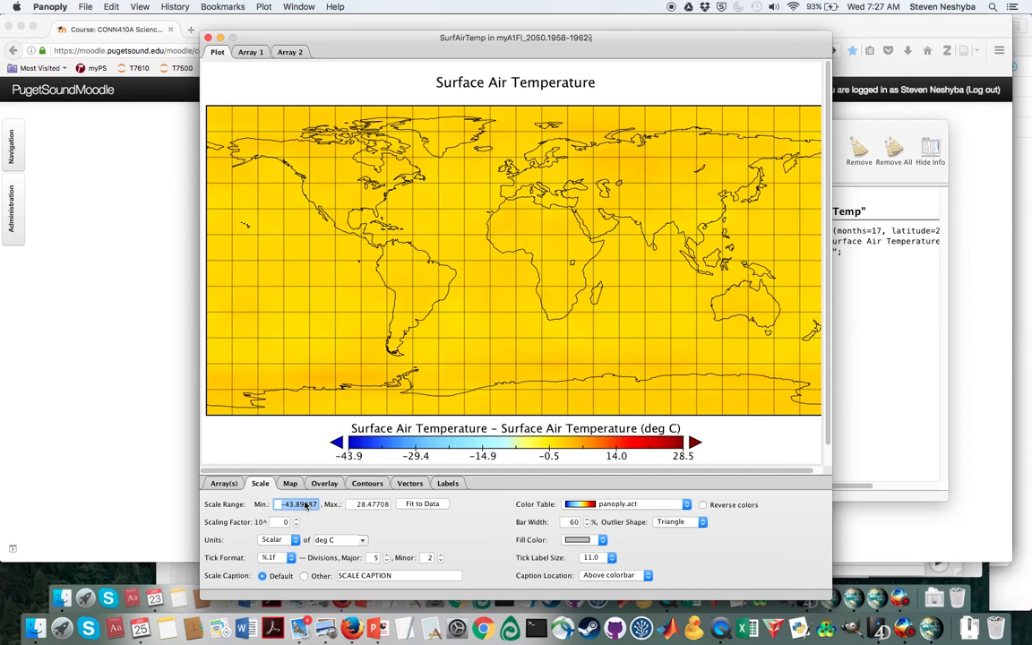
pyautogui.write('-5')
pyautogui.click(368, 504)
pyautogui.write('5')
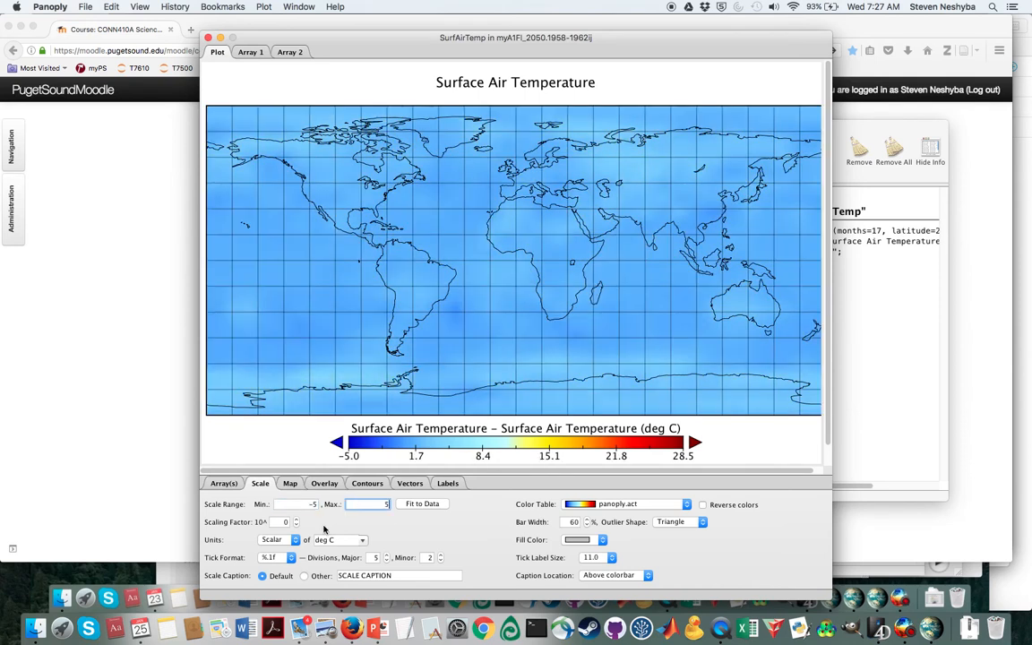
pyautogui.click(423, 504)
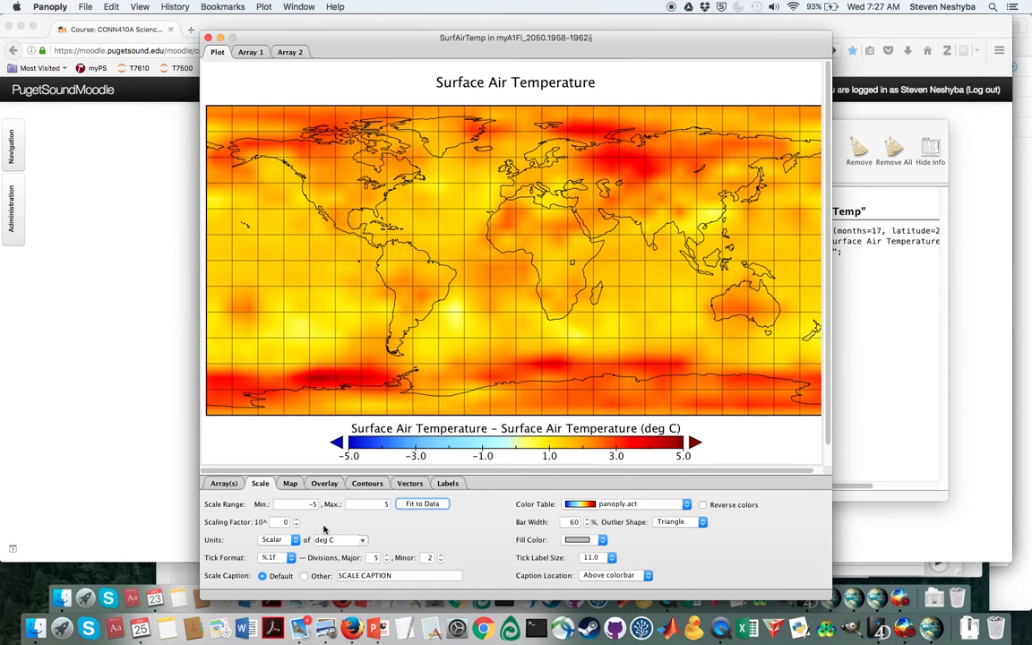
pyautogui.moveTo(229, 477)
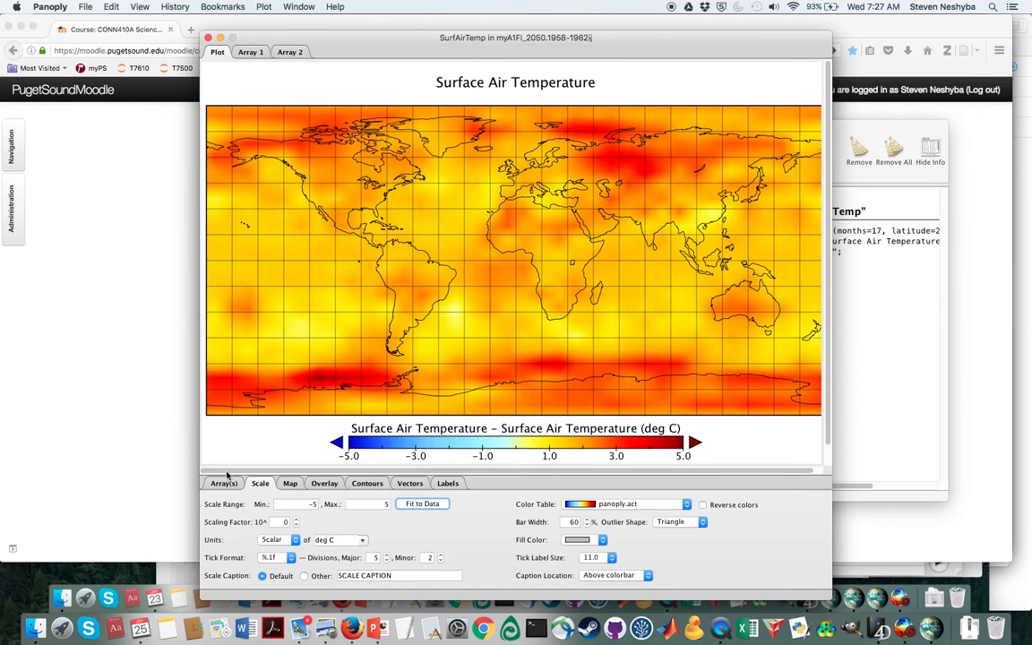
pyautogui.moveTo(455, 344)
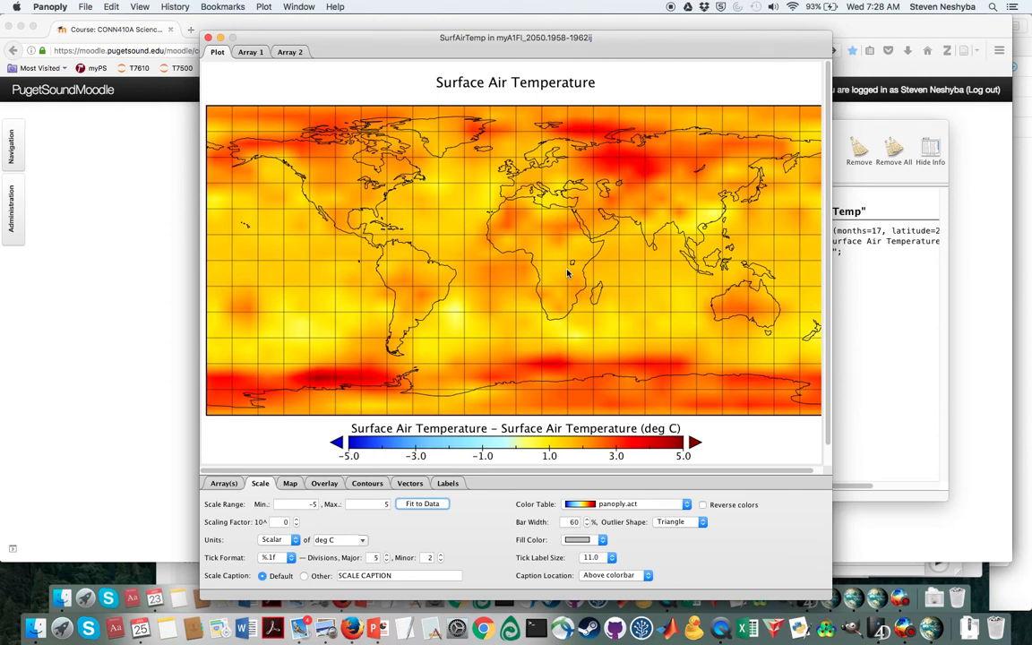
pyautogui.moveTo(575, 256)
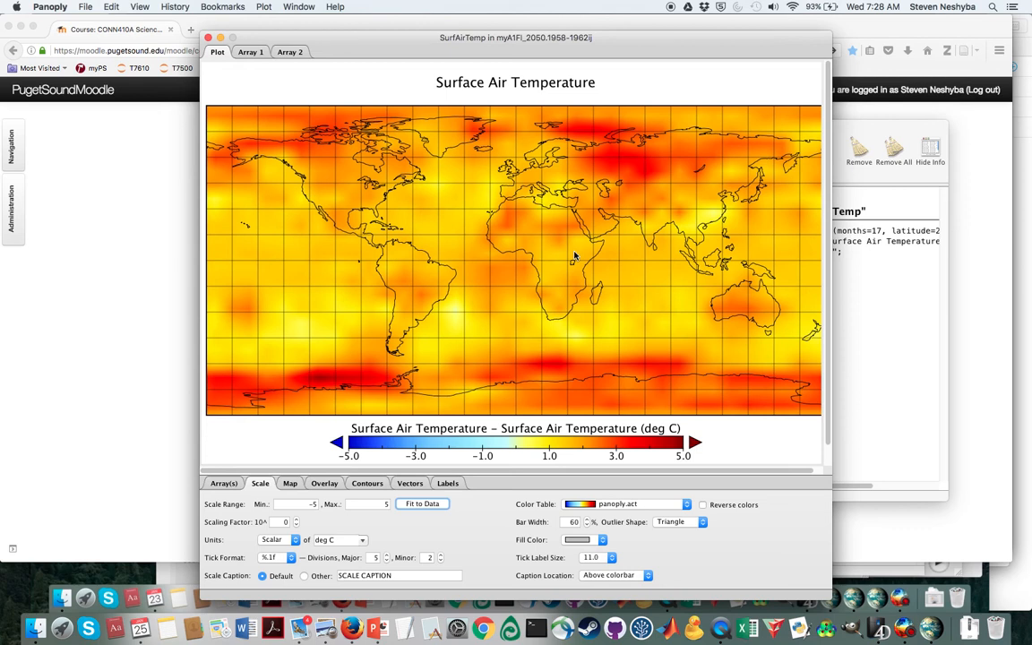
pyautogui.moveTo(756, 276)
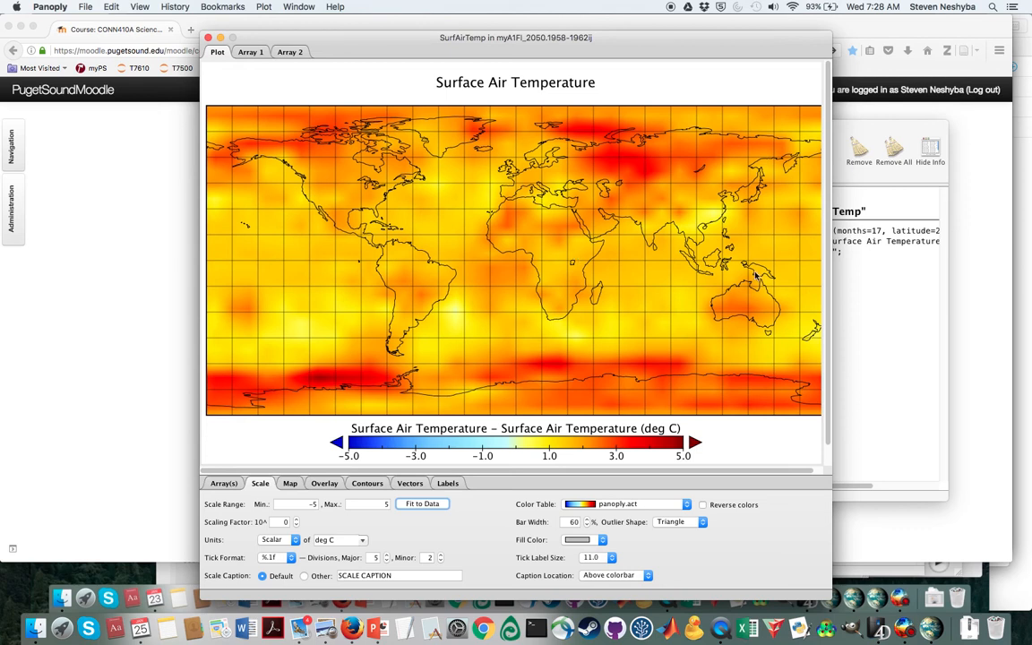
pyautogui.moveTo(35, 627)
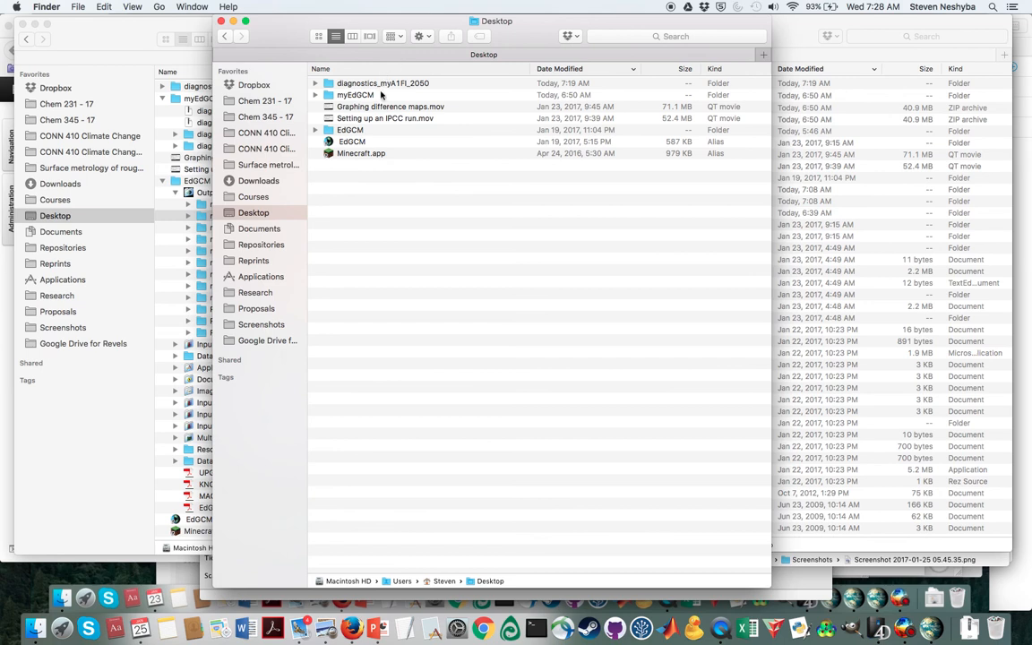
# In Finder, open diagnostics_myAFI_2050, expand the 1958–1962 plots, and select myAFI_2050_SRFAIRTMP
pyautogui.doubleClick(383, 83)
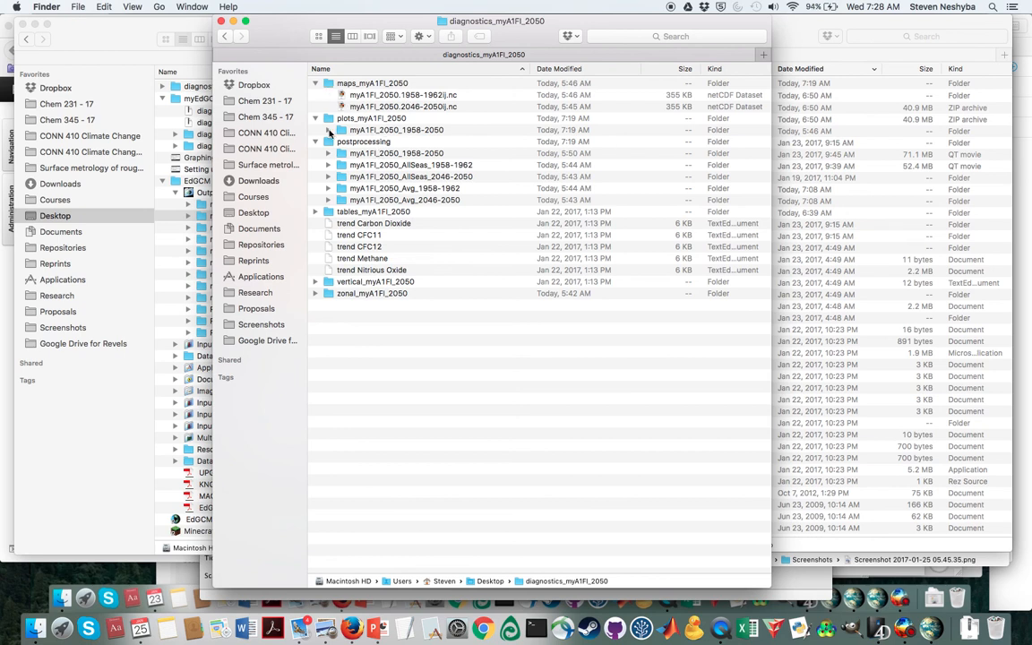
pyautogui.click(328, 129)
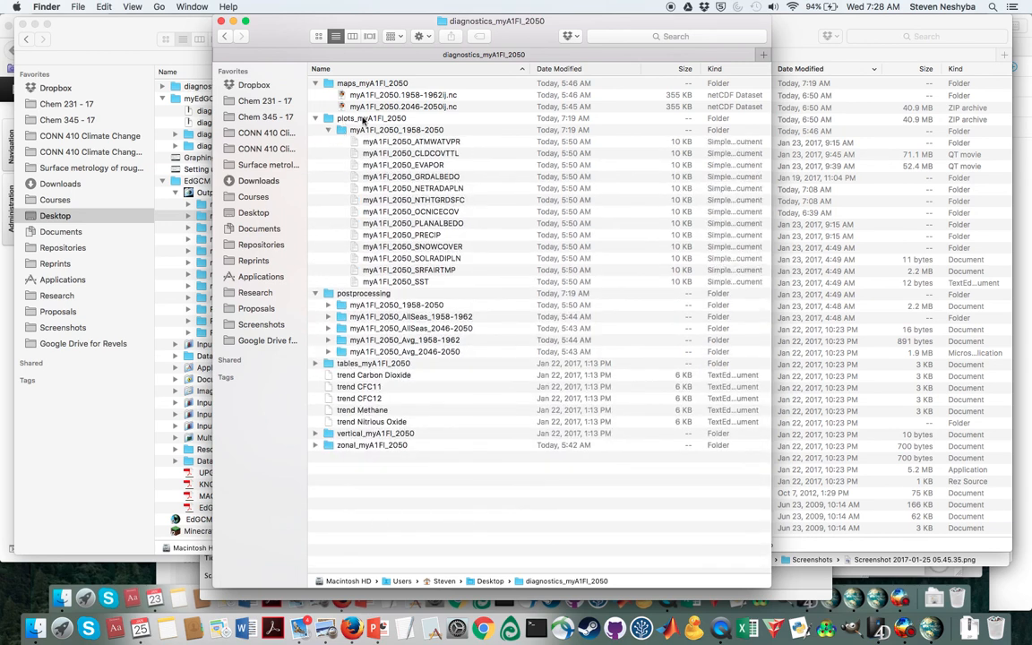
pyautogui.moveTo(446, 248)
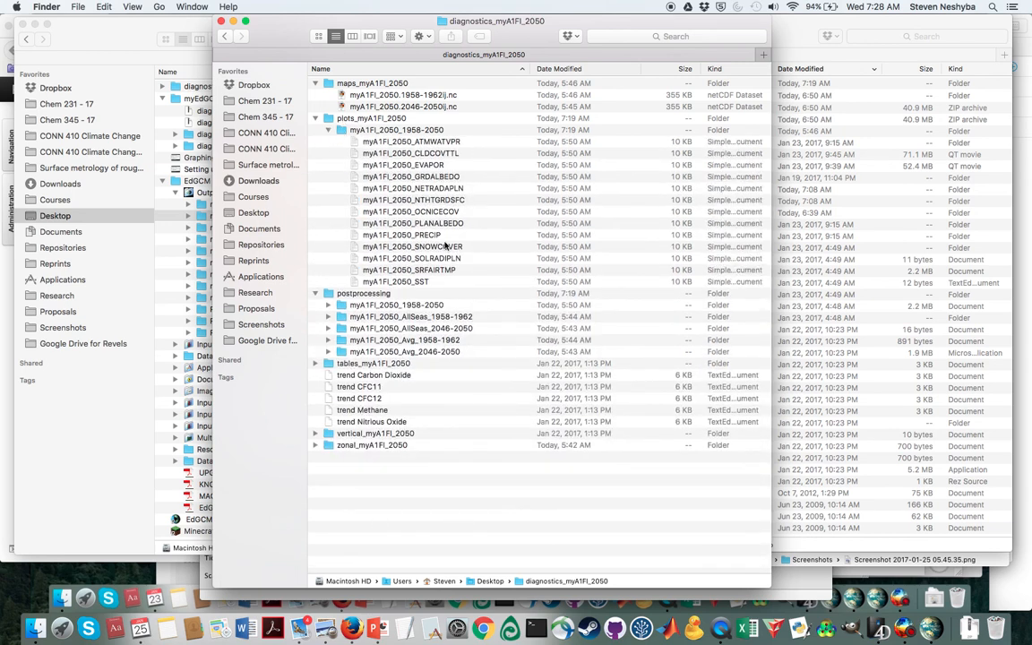
pyautogui.moveTo(395, 139)
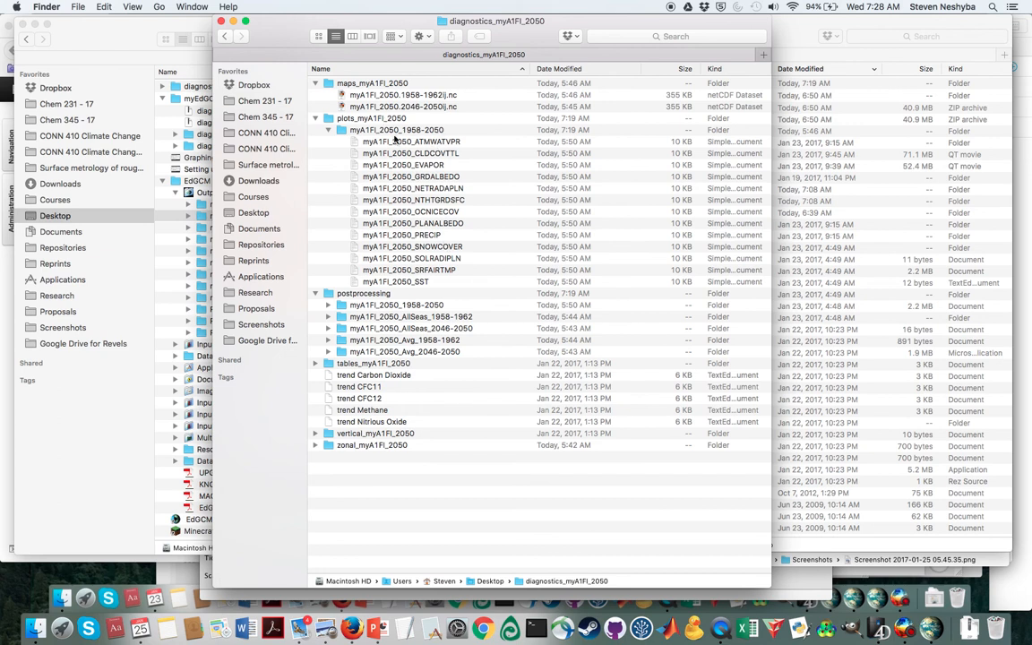
pyautogui.moveTo(446, 272)
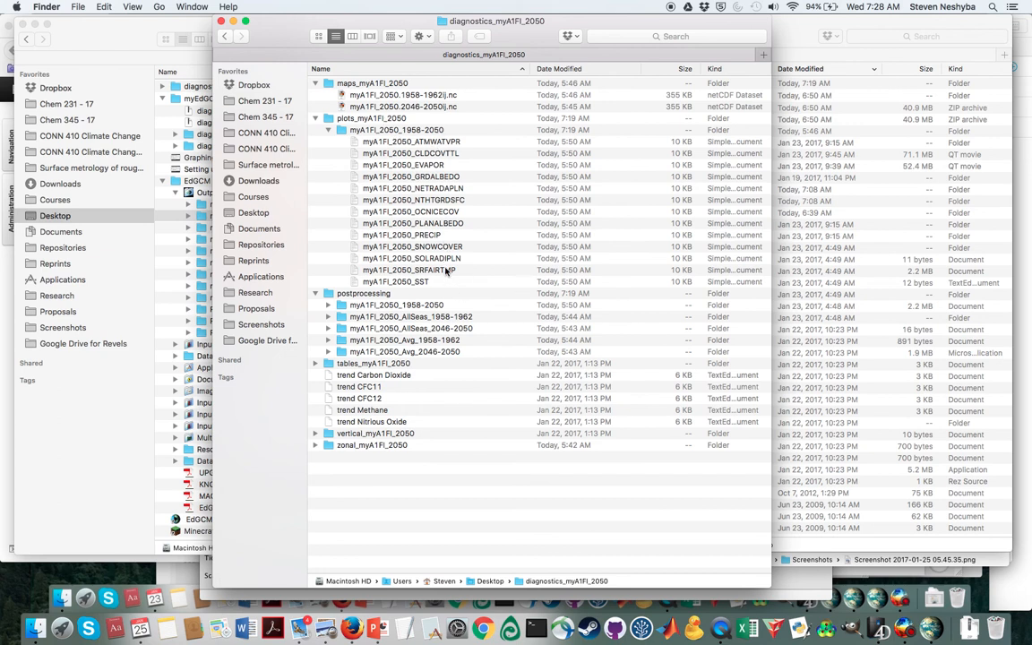
pyautogui.click(408, 269)
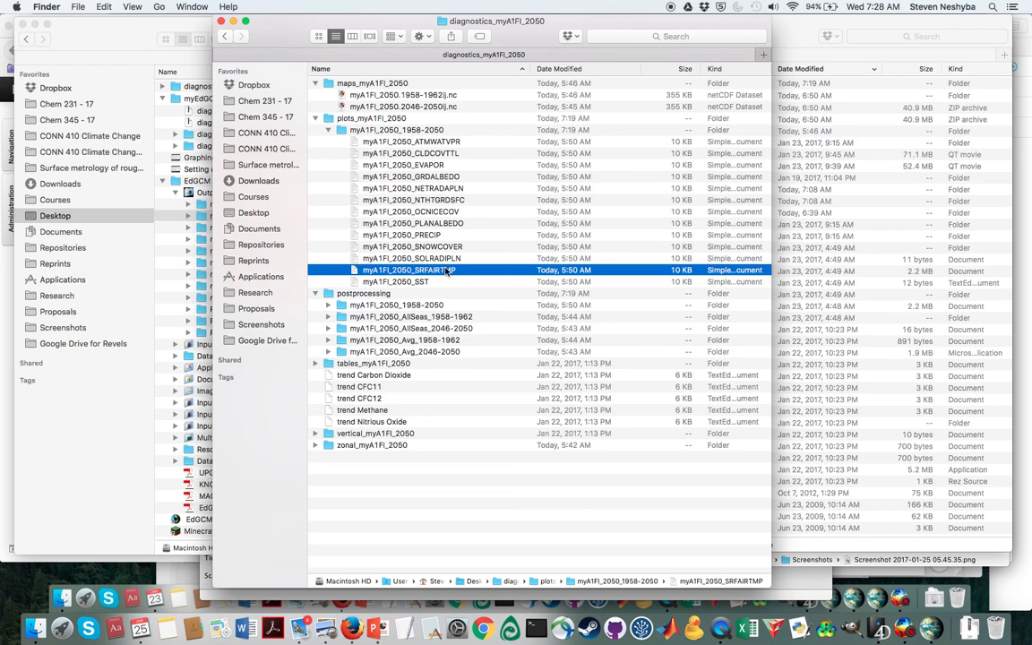
pyautogui.moveTo(760, 337)
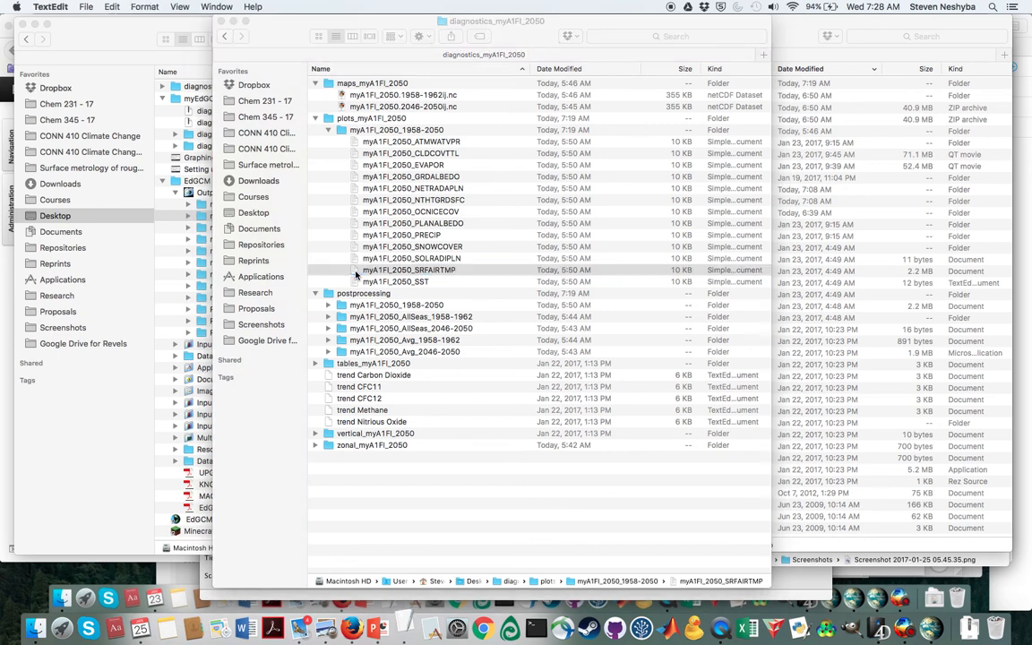
# Open myA1FI_2050_SRFAIRTMP in TextEdit and scroll through its yearly temperature table
pyautogui.doubleClick(409, 269)
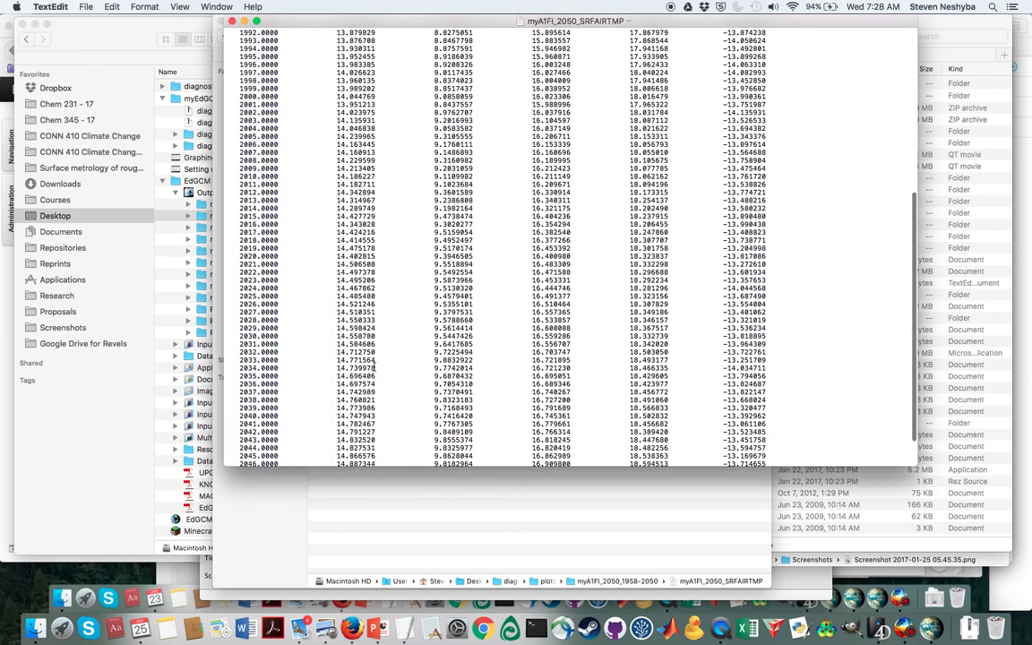
pyautogui.scroll(3)
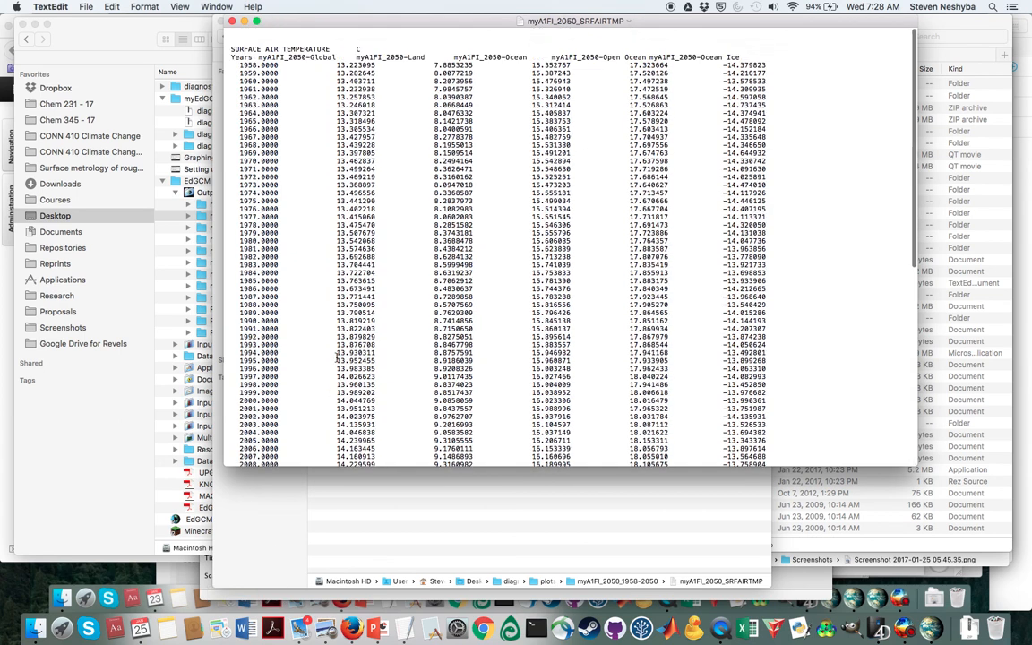
pyautogui.scroll(-3)
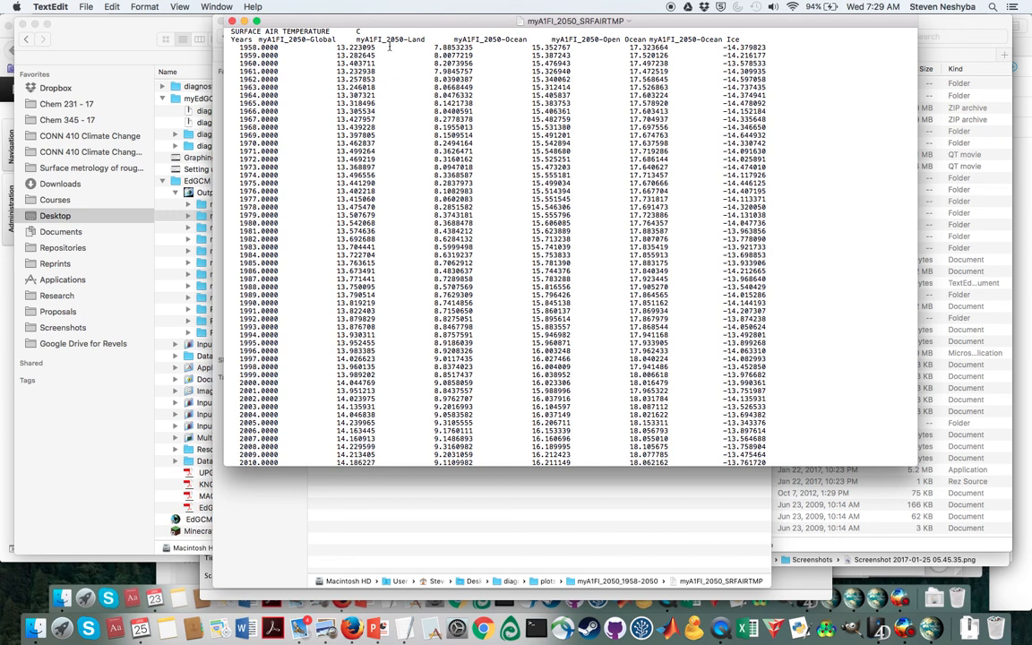
pyautogui.scroll(-3)
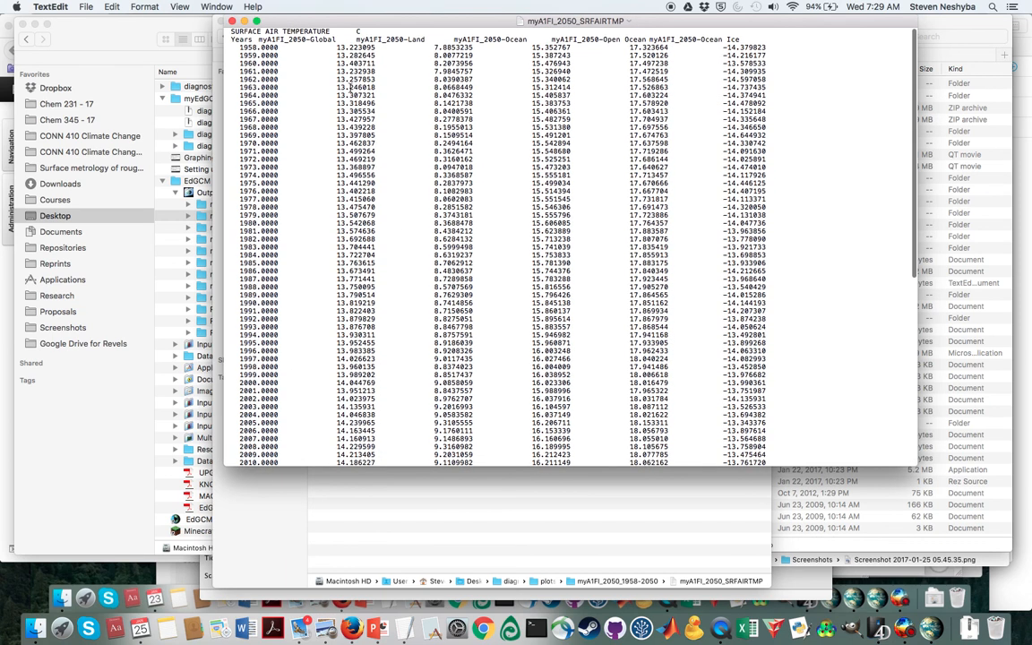
pyautogui.scroll(-3)
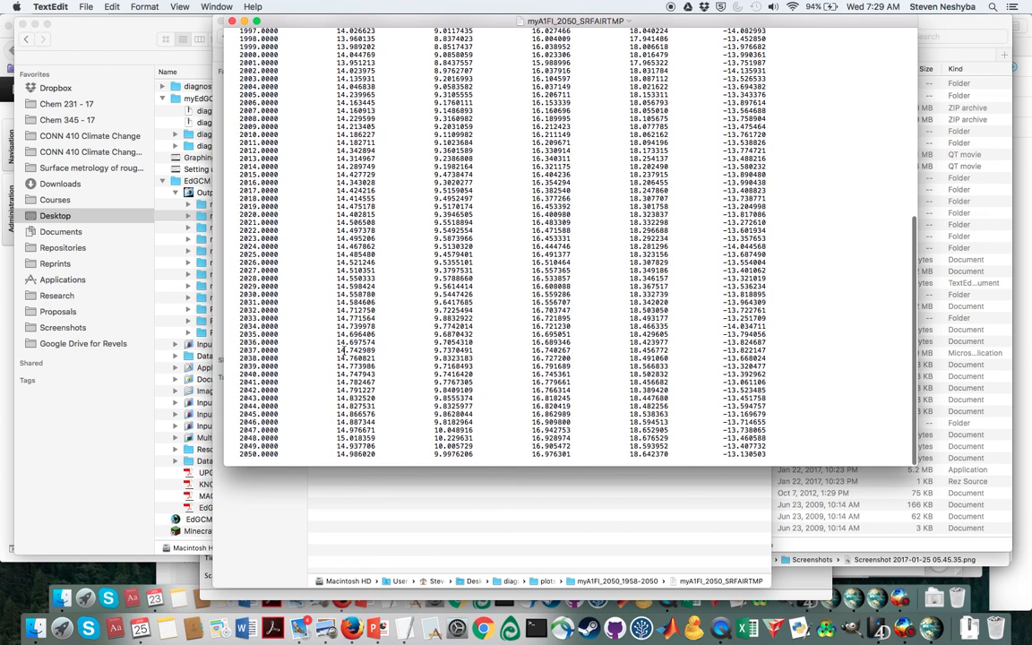